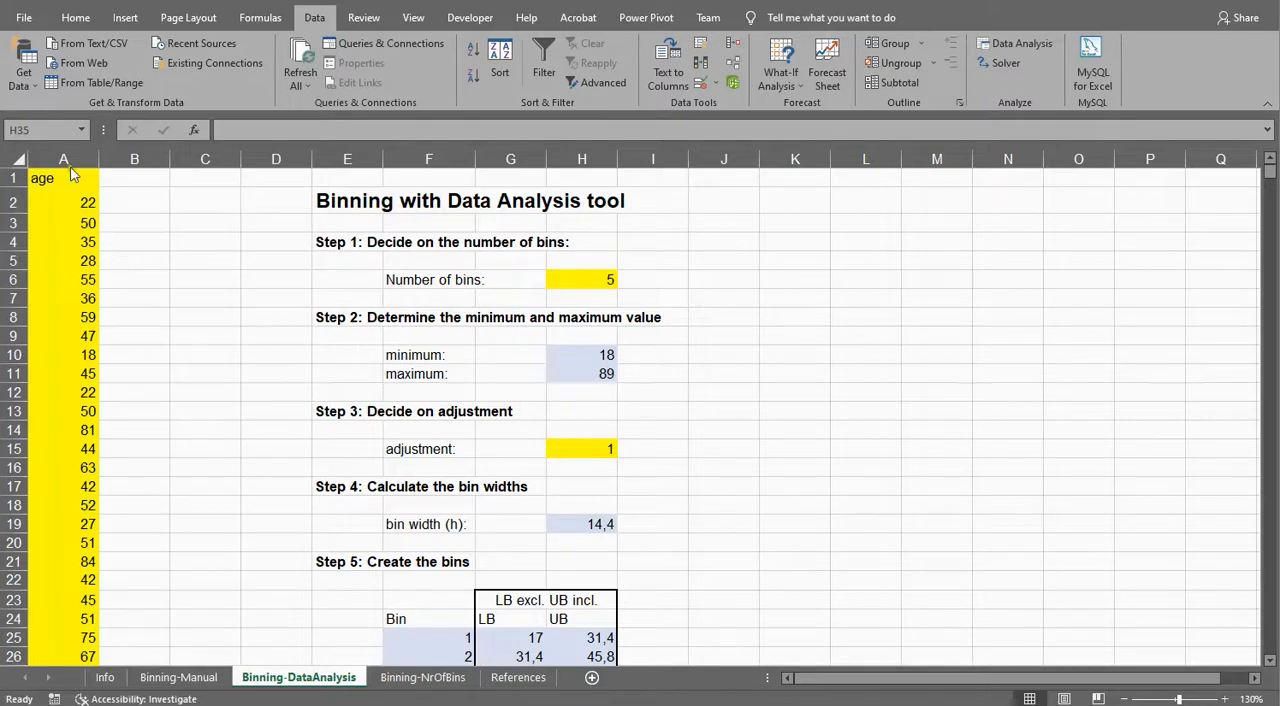
Review the age column, number of bins, minimum and bin width formulas without changing them.
{"action": "left_click", "coordinate": [64, 160]}
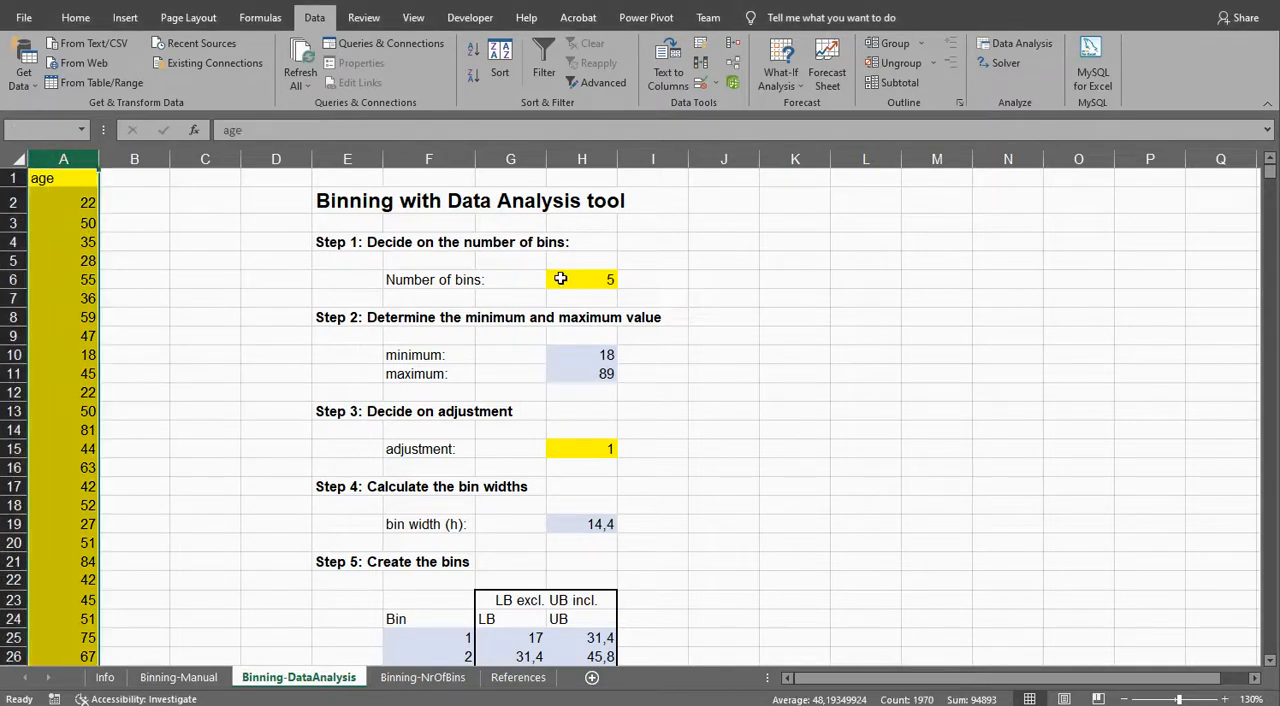
{"action": "left_click", "coordinate": [580, 280]}
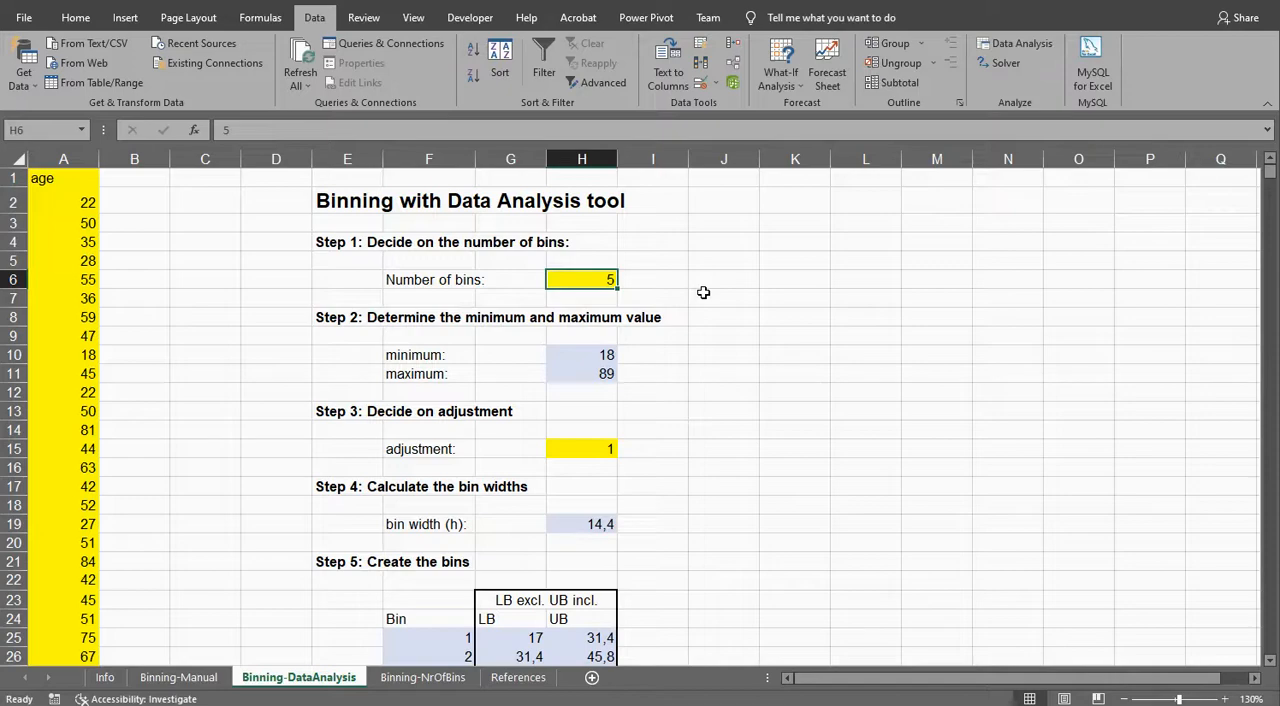
{"action": "left_click", "coordinate": [582, 354]}
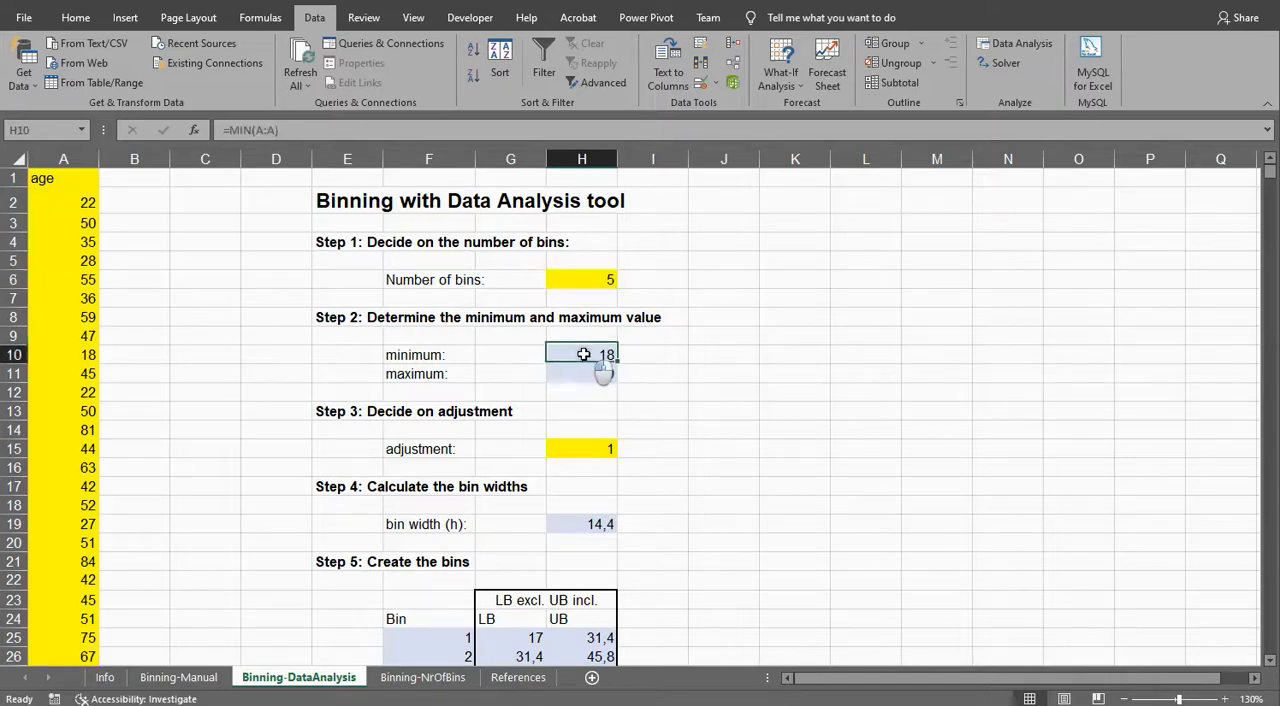
{"action": "double_click", "coordinate": [582, 354]}
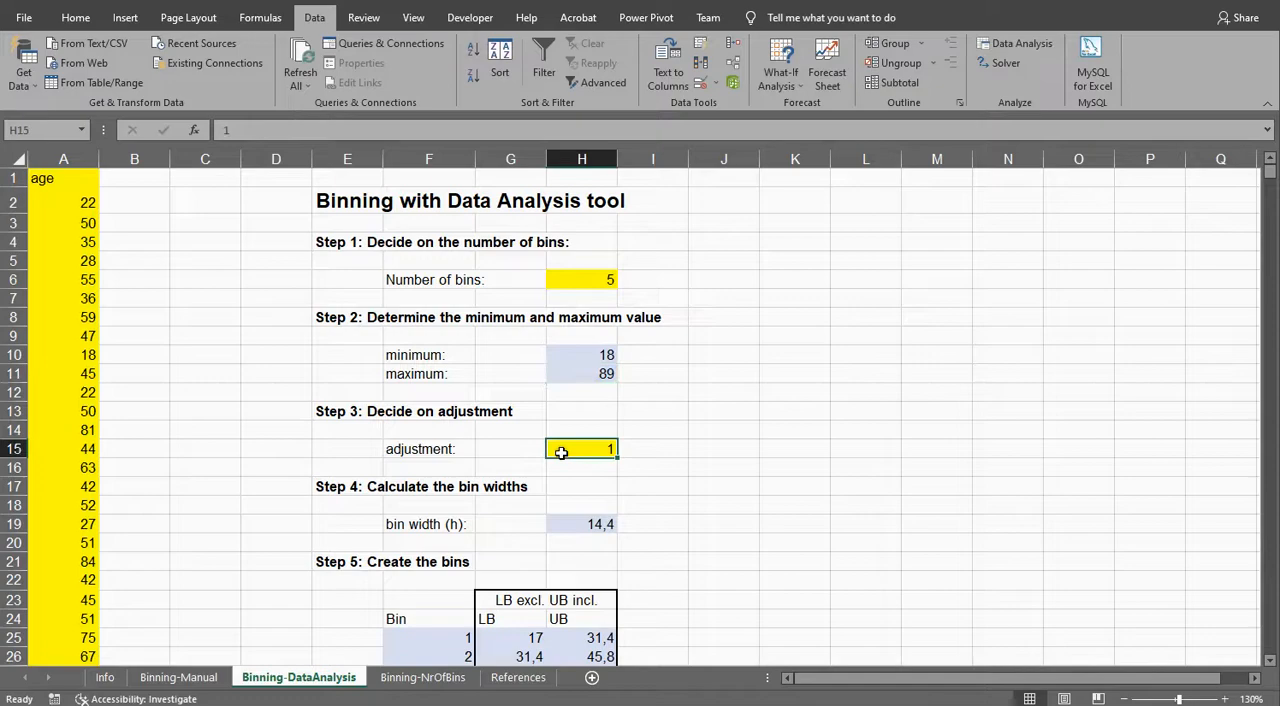
{"action": "mouse_move", "coordinate": [664, 448]}
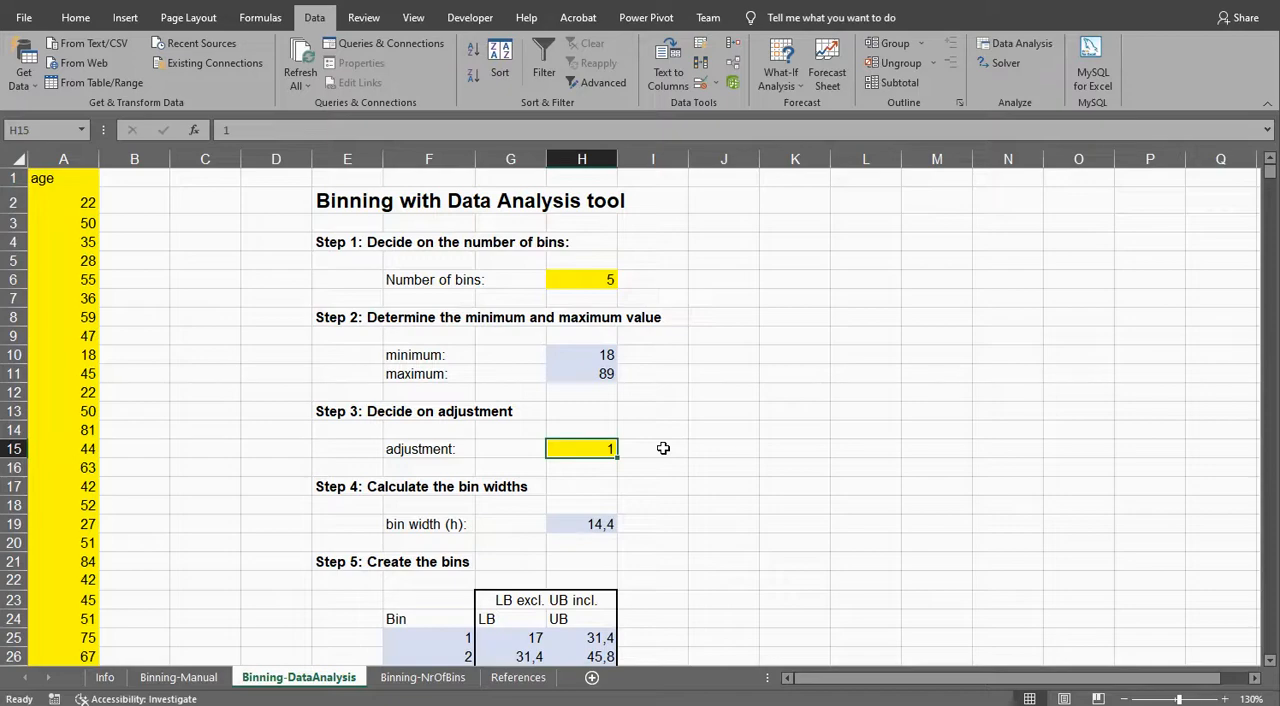
{"action": "mouse_move", "coordinate": [592, 524]}
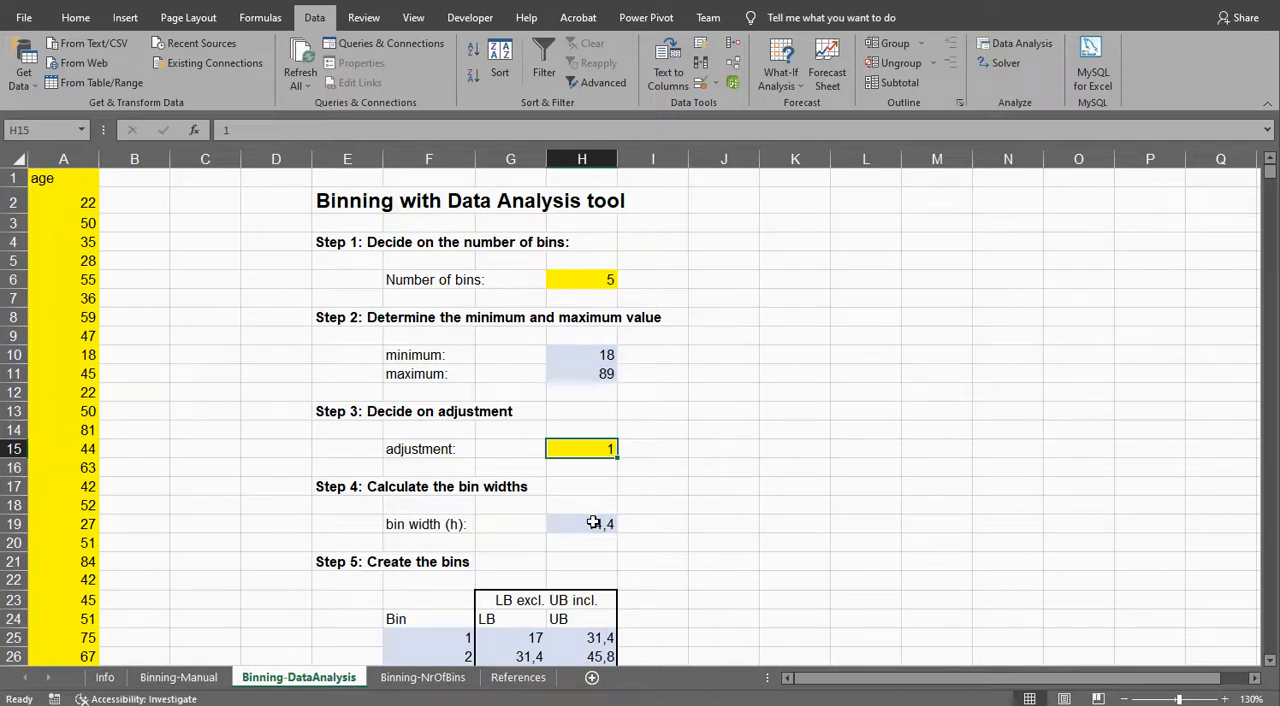
{"action": "double_click", "coordinate": [580, 524]}
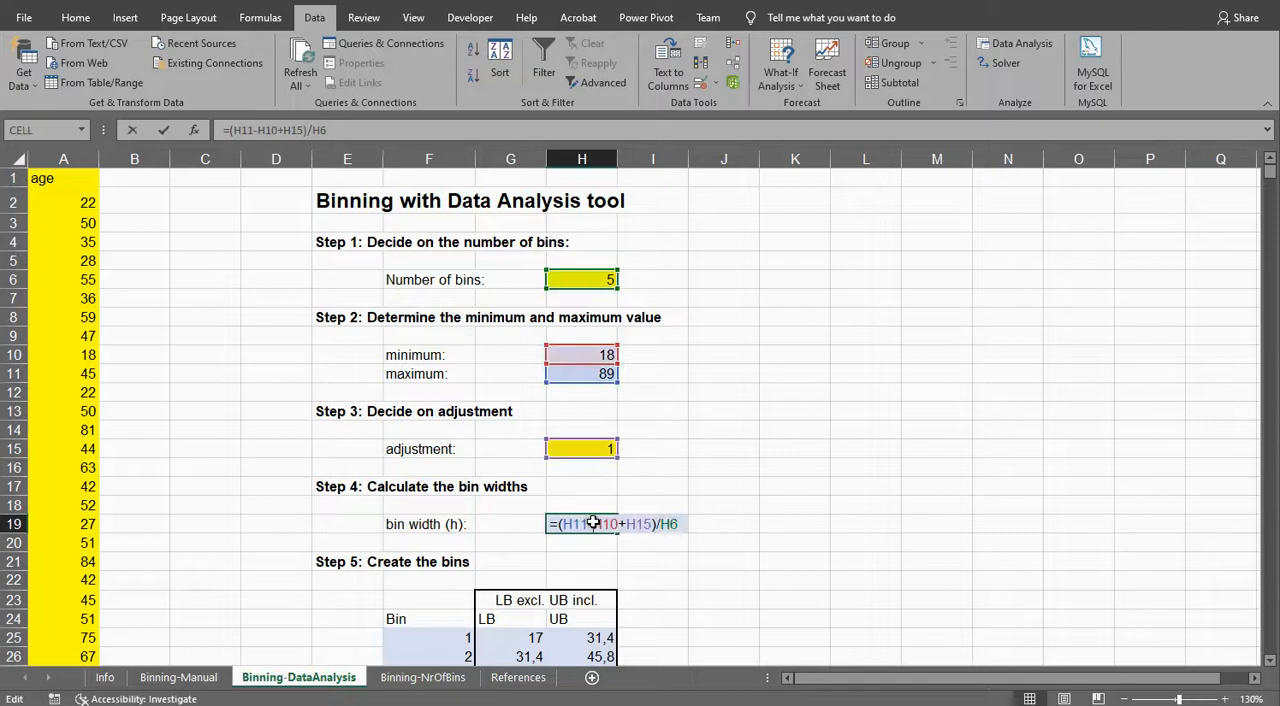
{"action": "mouse_move", "coordinate": [732, 416]}
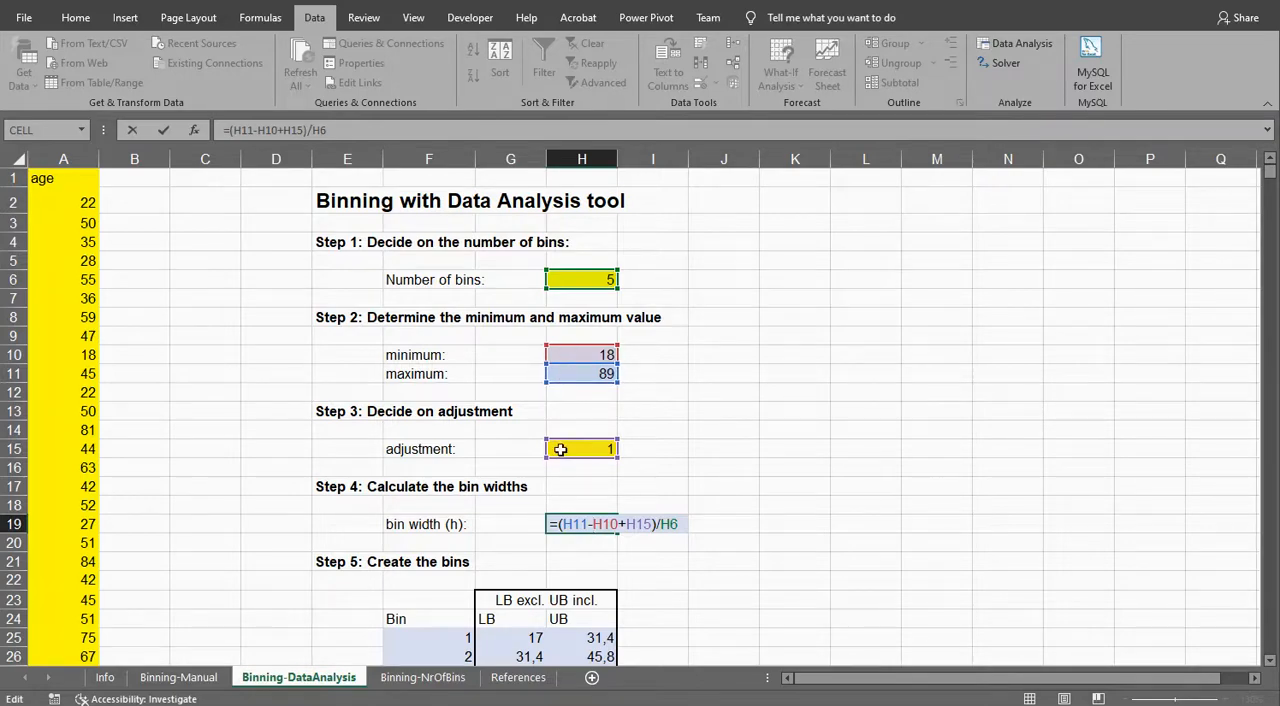
{"action": "mouse_move", "coordinate": [582, 280]}
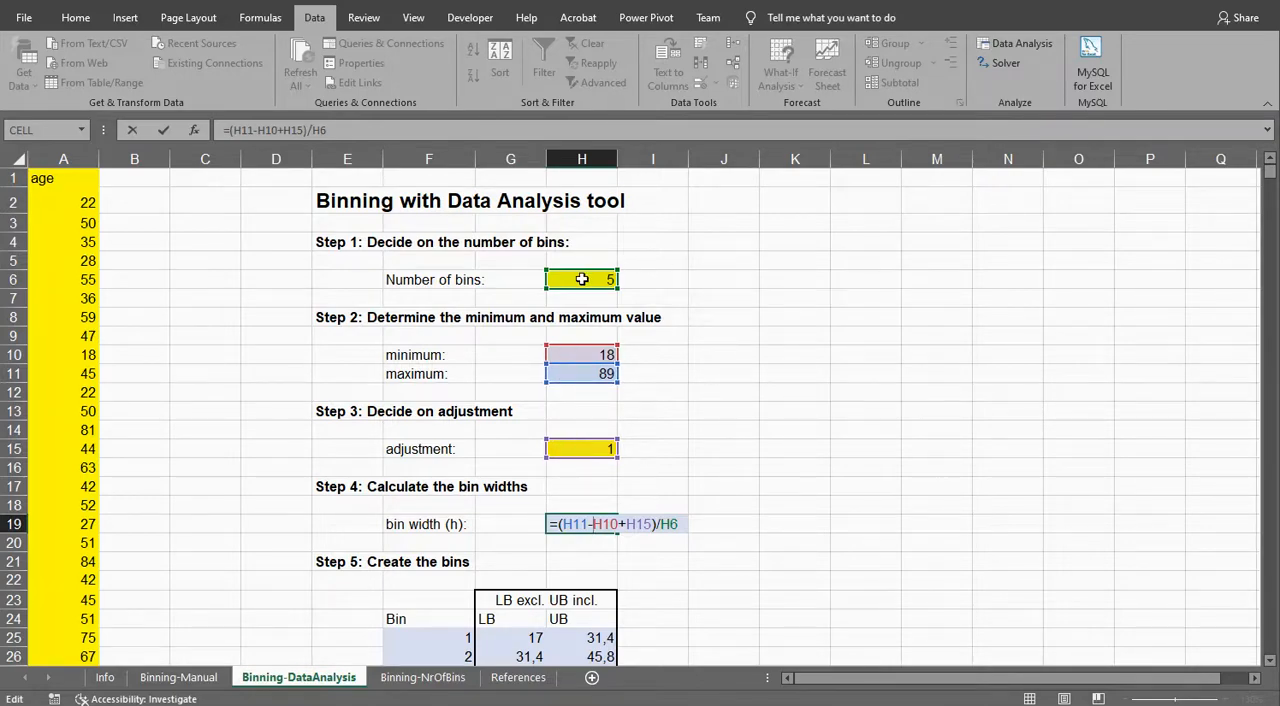
{"action": "key", "text": "Return"}
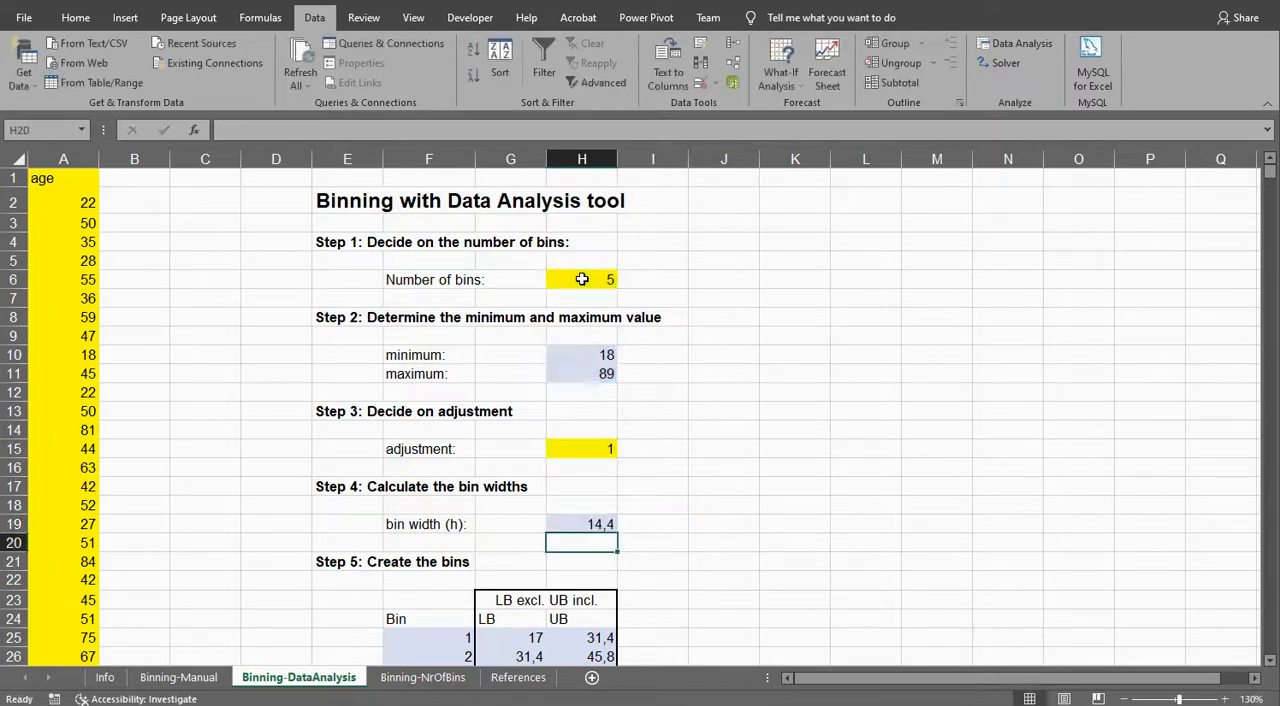
{"action": "mouse_move", "coordinate": [756, 448]}
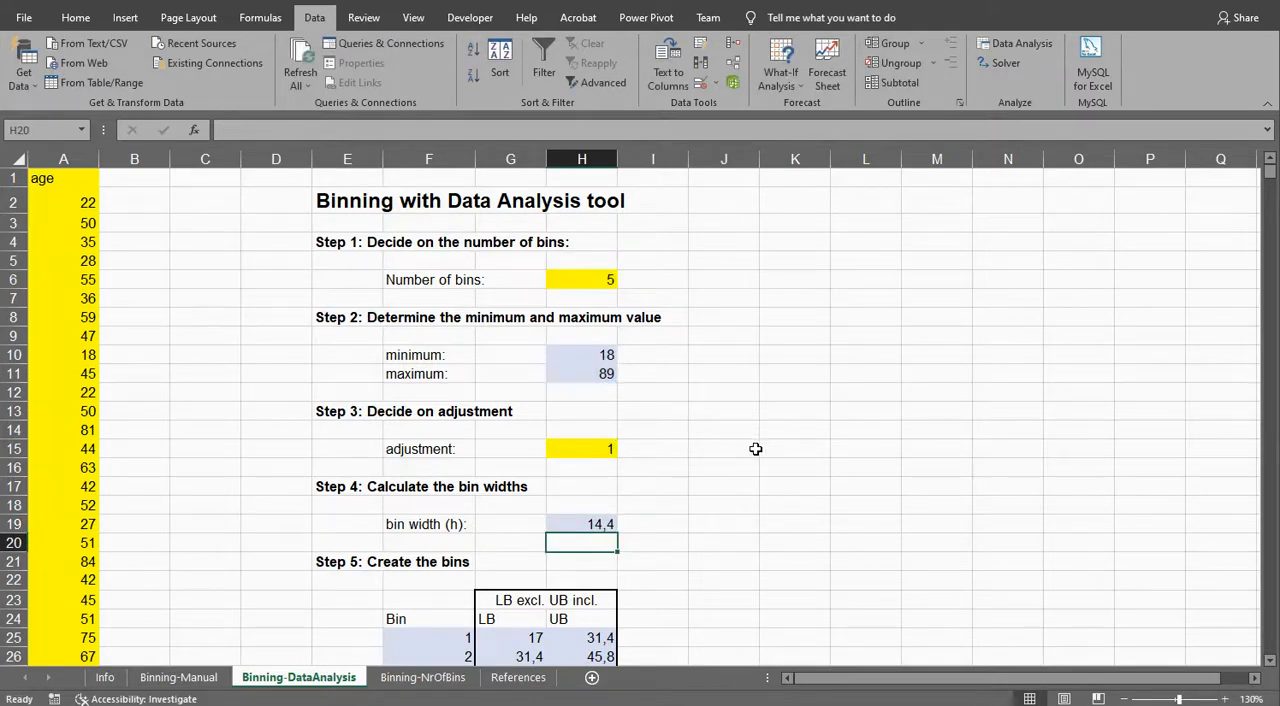
Inspect the bin number, lower/upper bound and maximum formulas, leaving all unchanged.
{"action": "scroll", "scroll_direction": "down", "scroll_amount": 3}
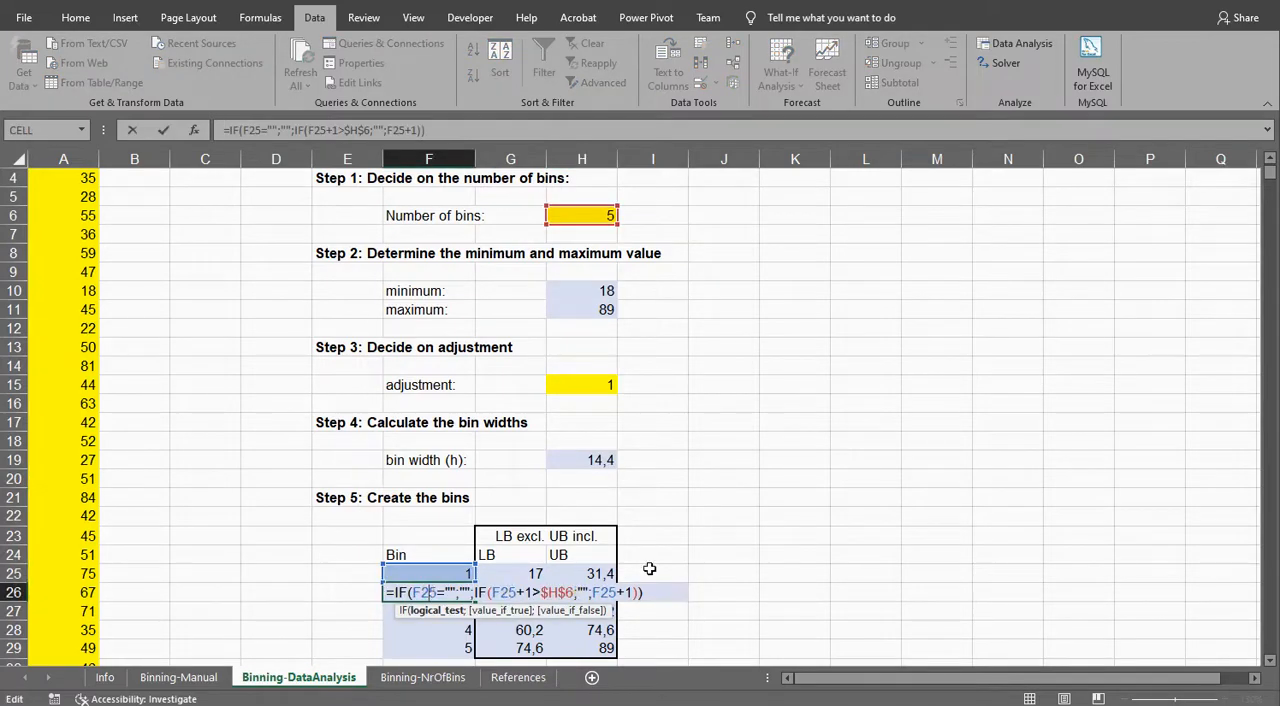
{"action": "scroll", "scroll_direction": "up", "scroll_amount": 3}
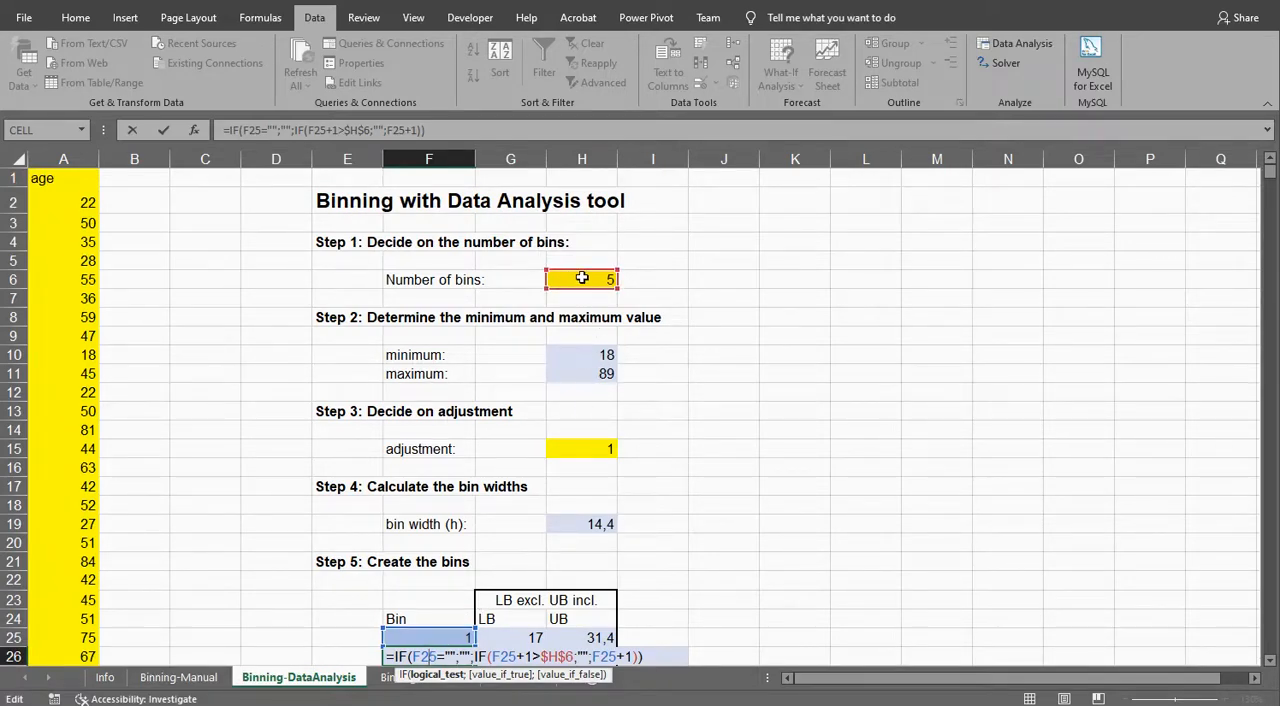
{"action": "scroll", "scroll_direction": "down", "scroll_amount": 3}
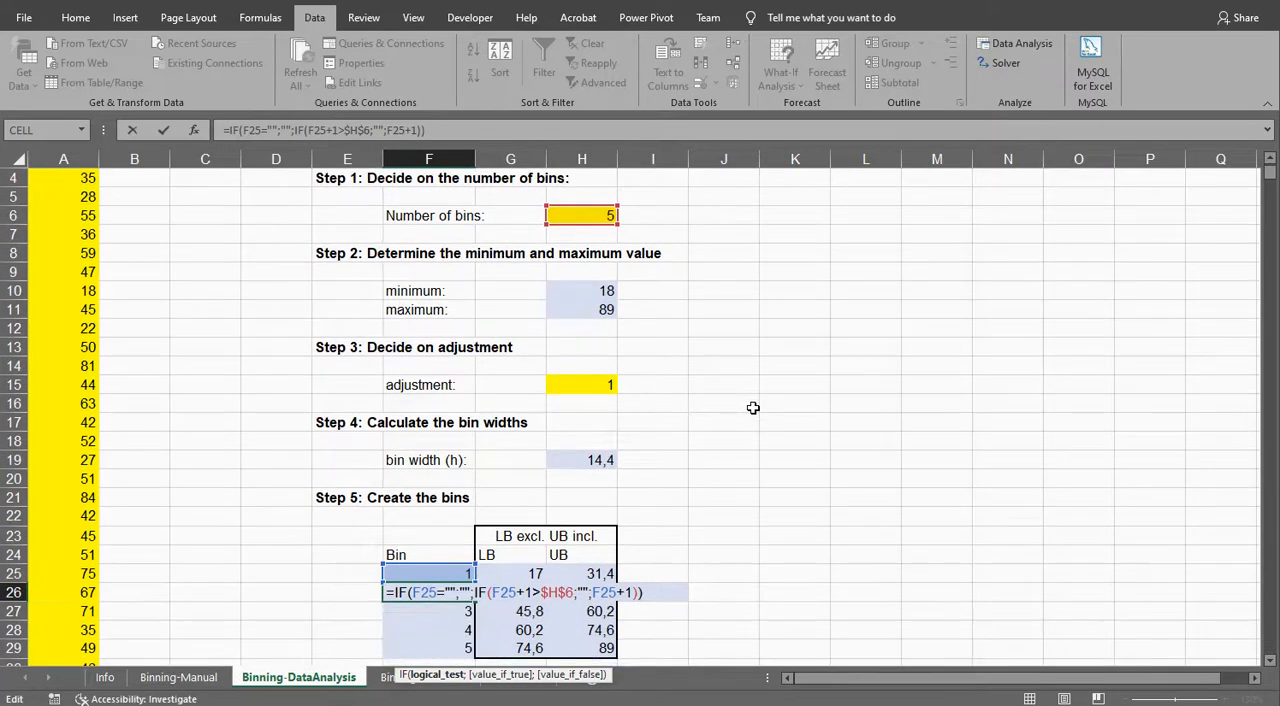
{"action": "key", "text": "Return"}
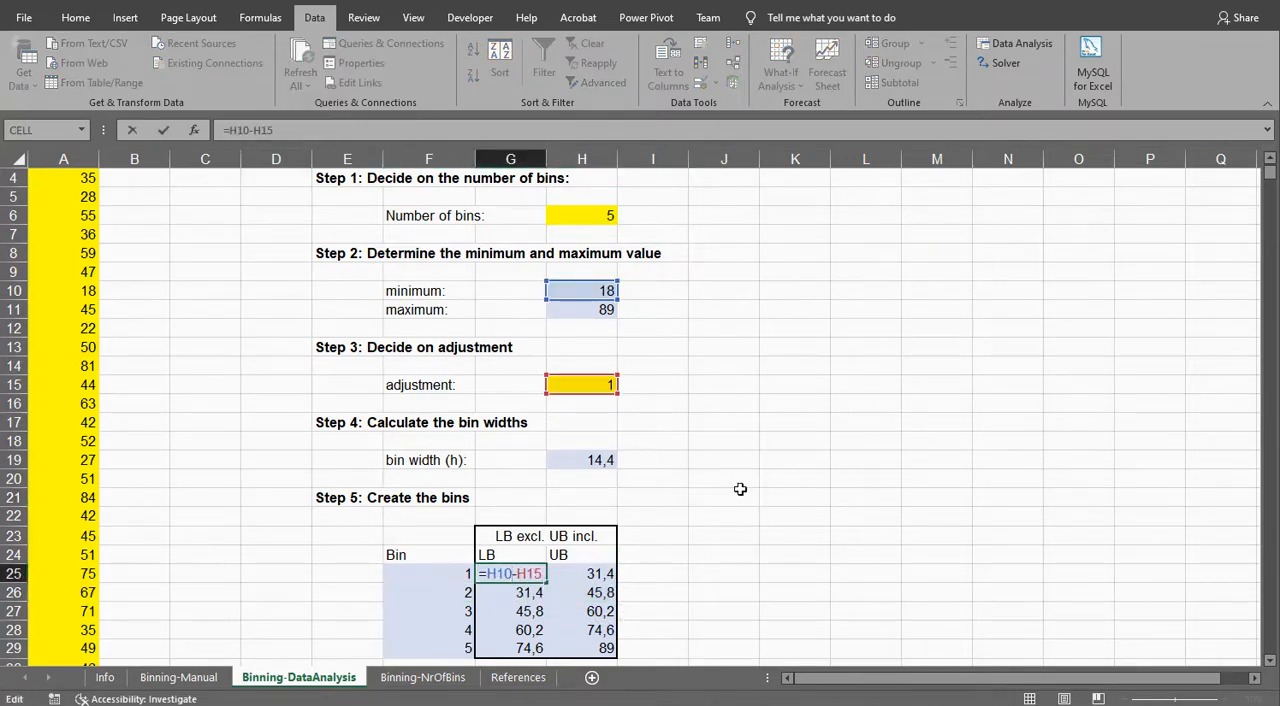
{"action": "mouse_move", "coordinate": [582, 386]}
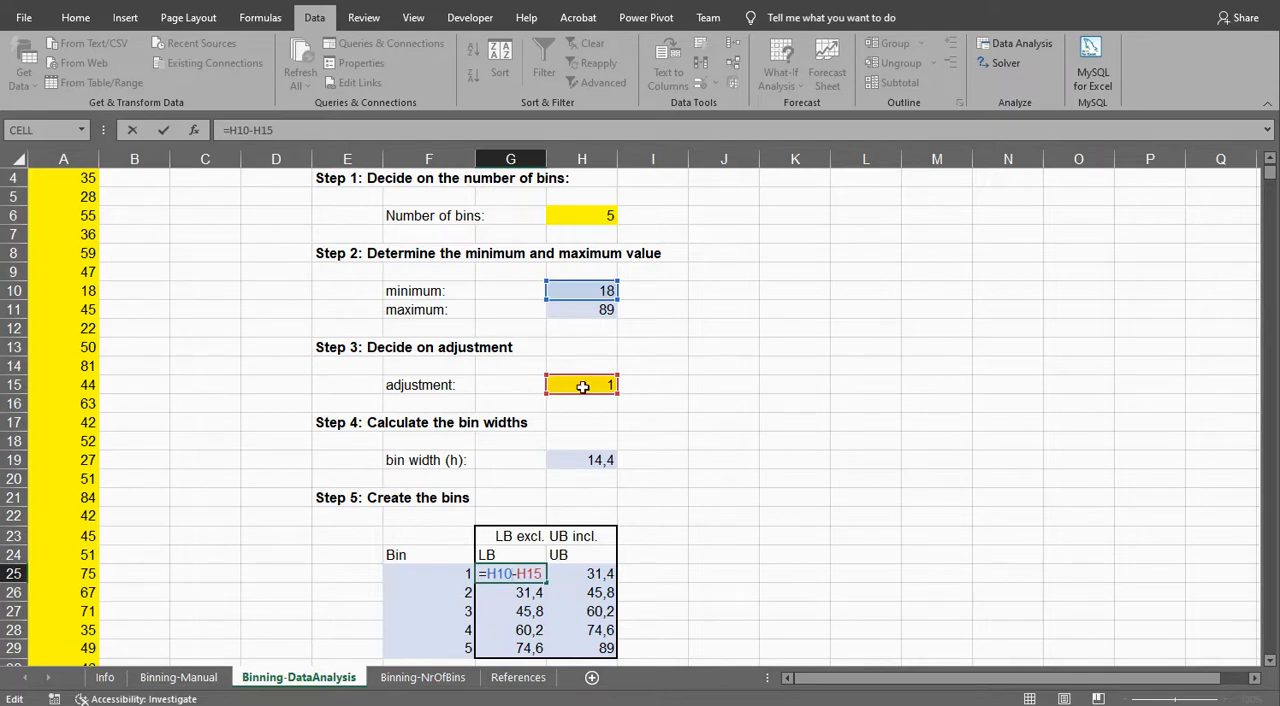
{"action": "key", "text": "Return"}
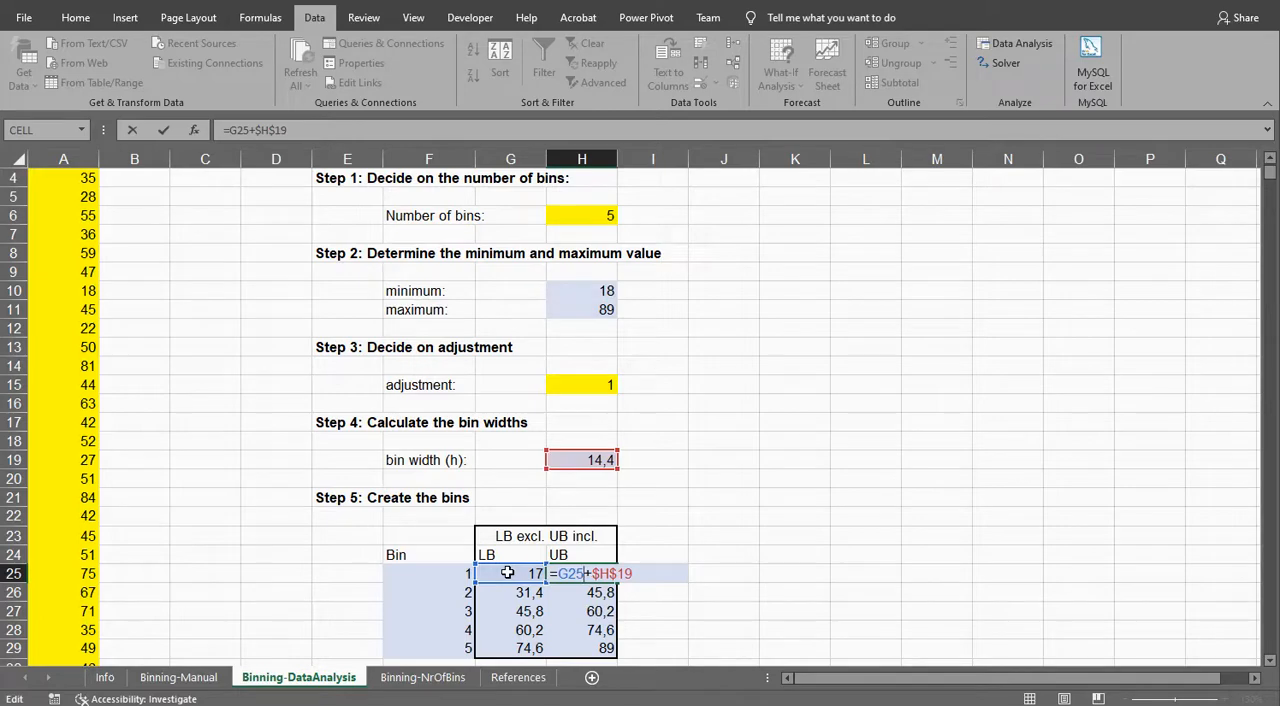
{"action": "key", "text": "Return"}
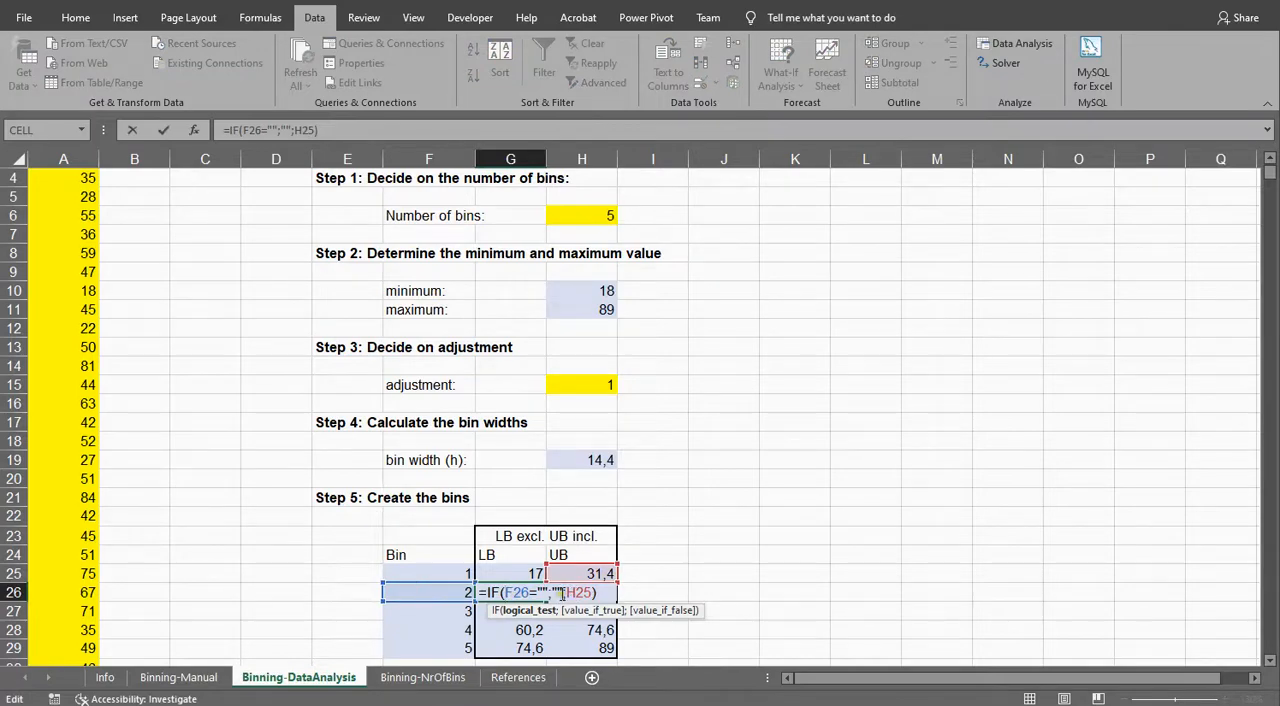
{"action": "key", "text": "Return"}
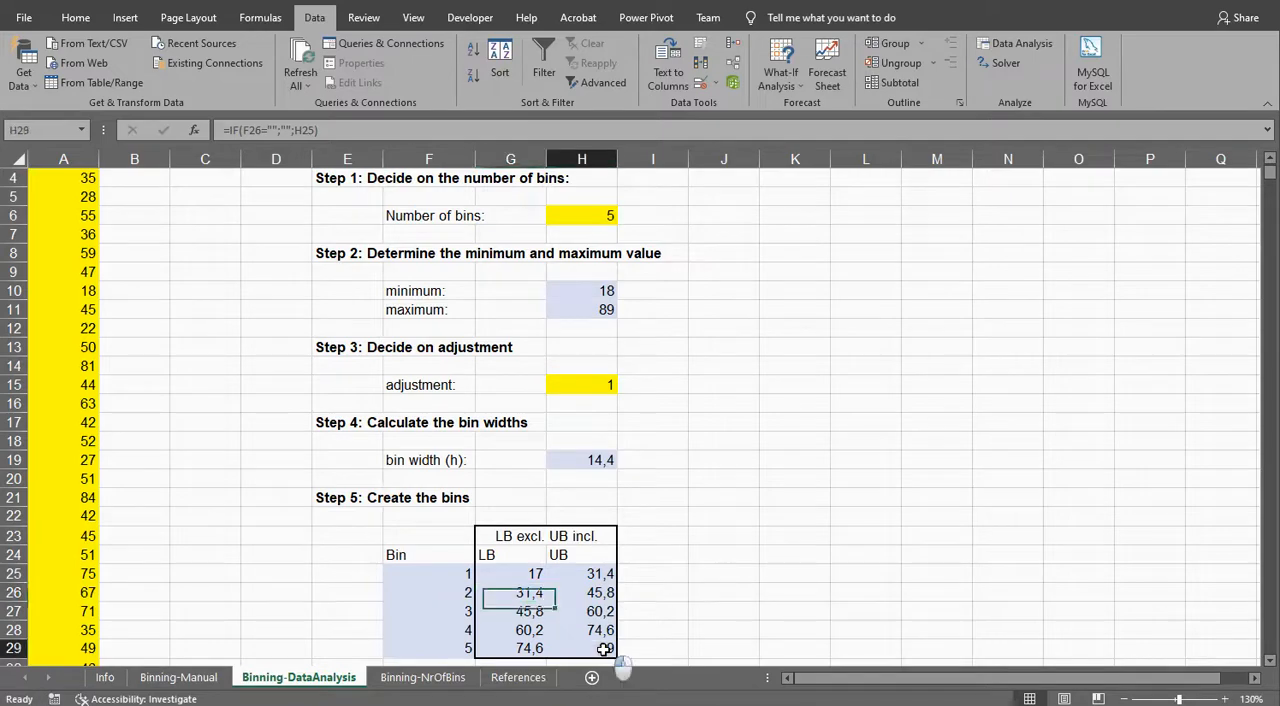
{"action": "scroll", "scroll_direction": "down", "scroll_amount": 3}
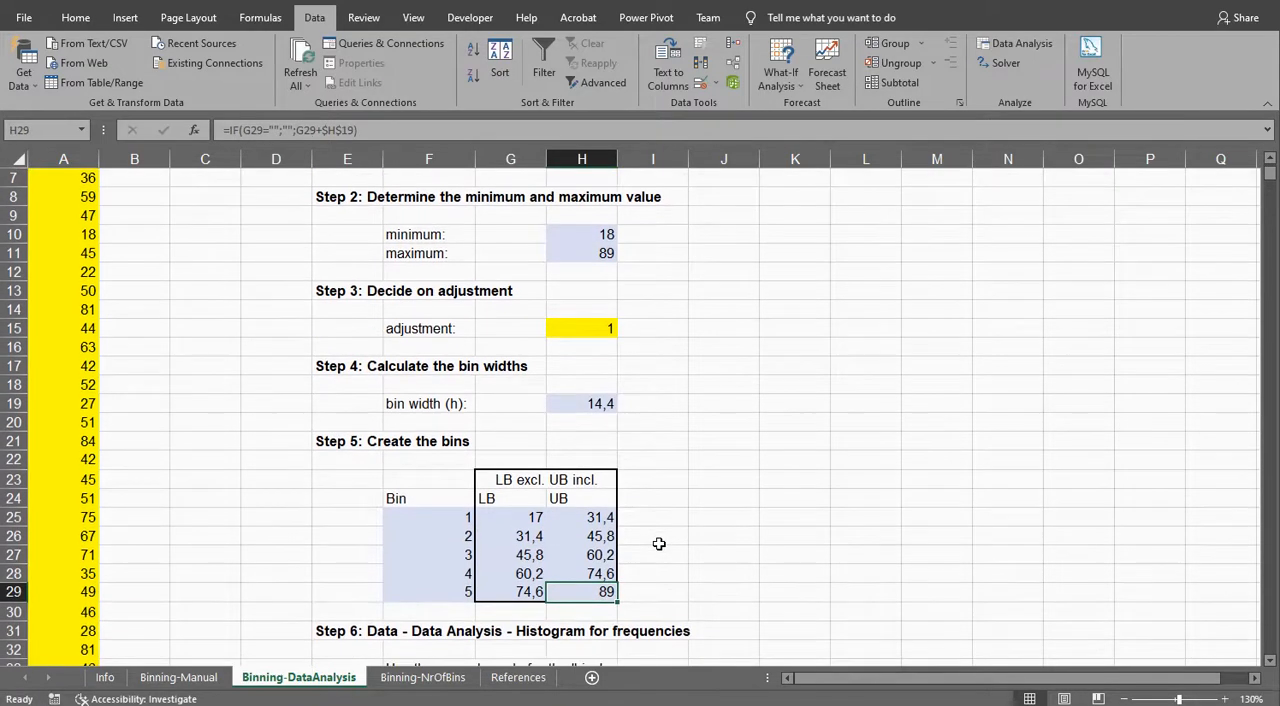
{"action": "left_click", "coordinate": [580, 252]}
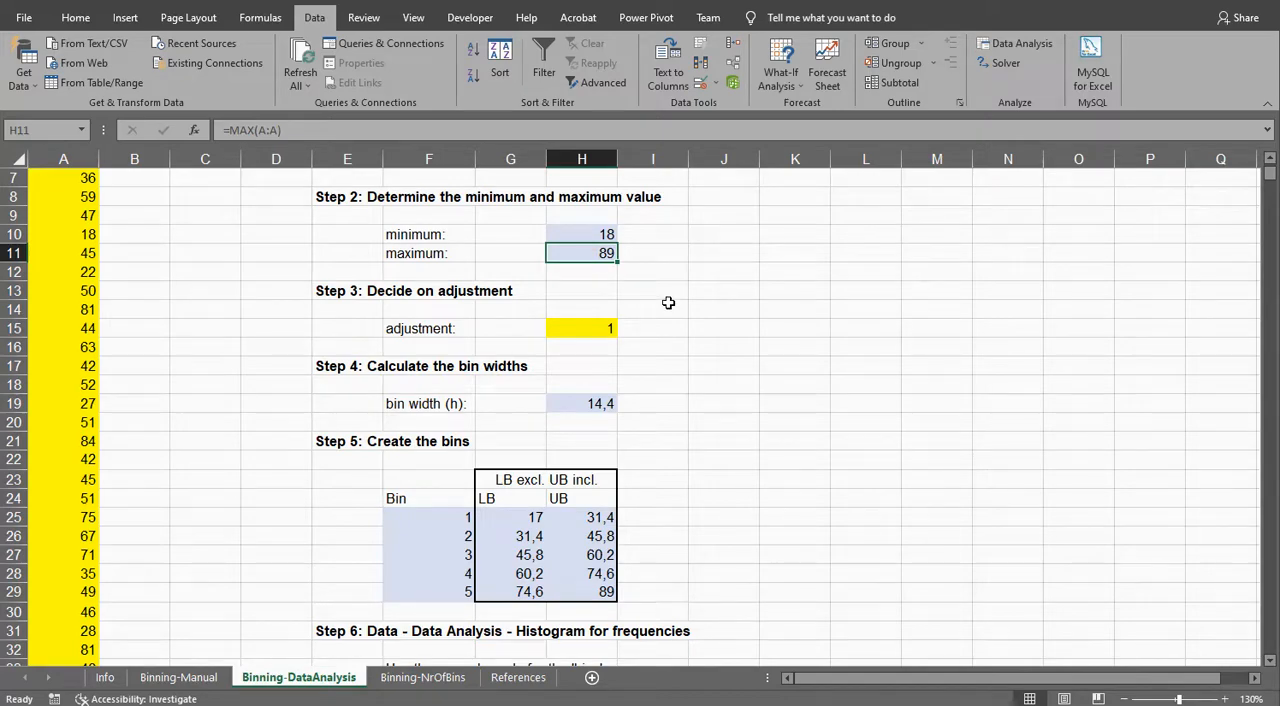
{"action": "mouse_move", "coordinate": [700, 496]}
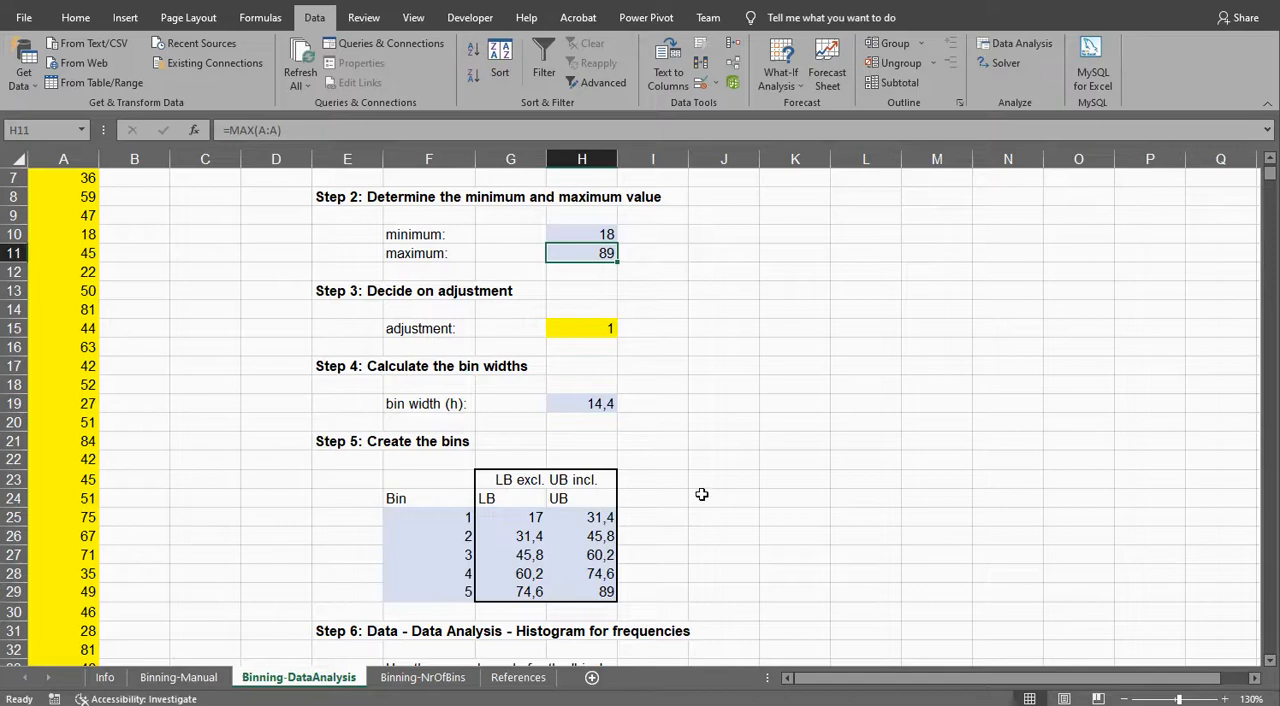
{"action": "scroll", "scroll_direction": "down", "scroll_amount": 3}
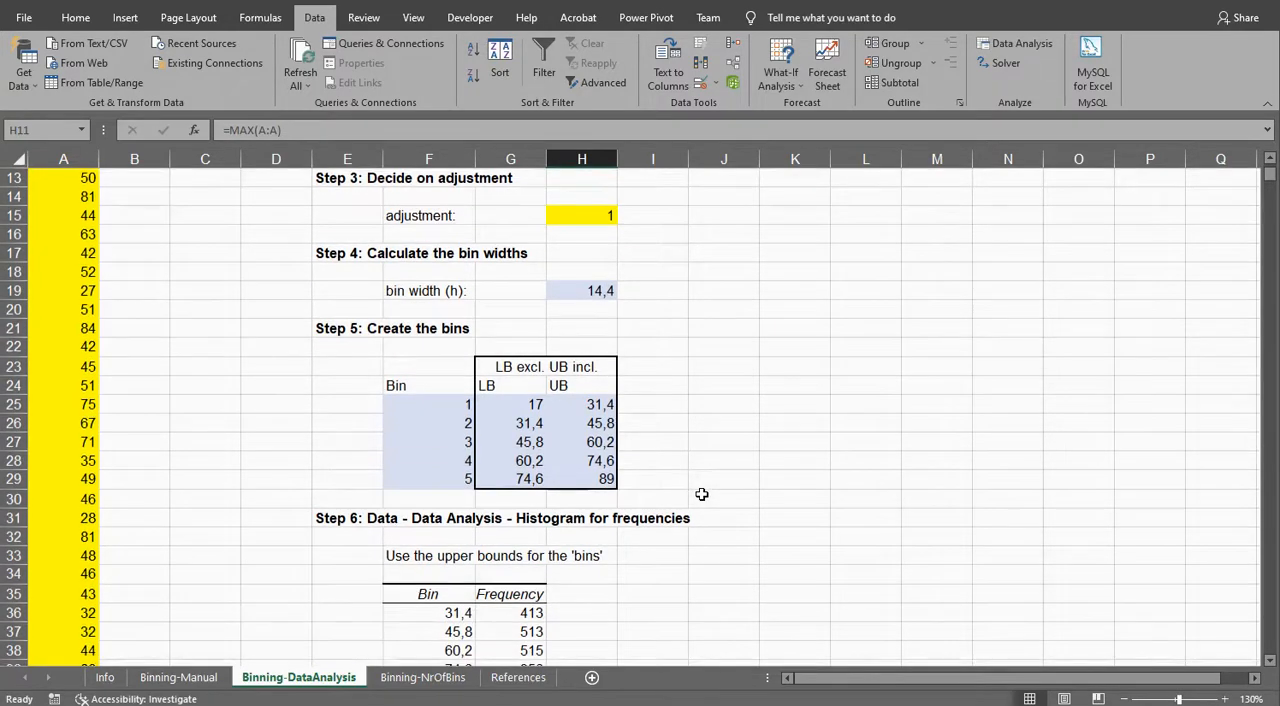
{"action": "scroll", "scroll_direction": "down", "scroll_amount": 3}
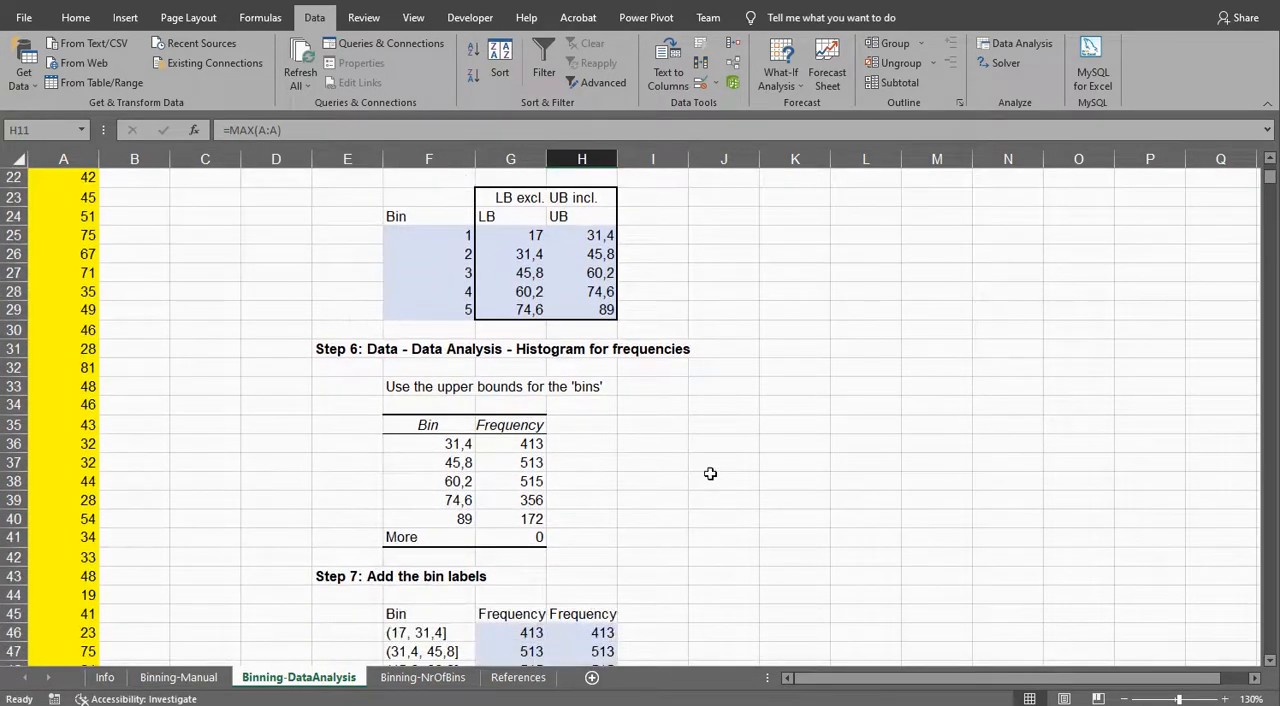
{"action": "mouse_move", "coordinate": [636, 426]}
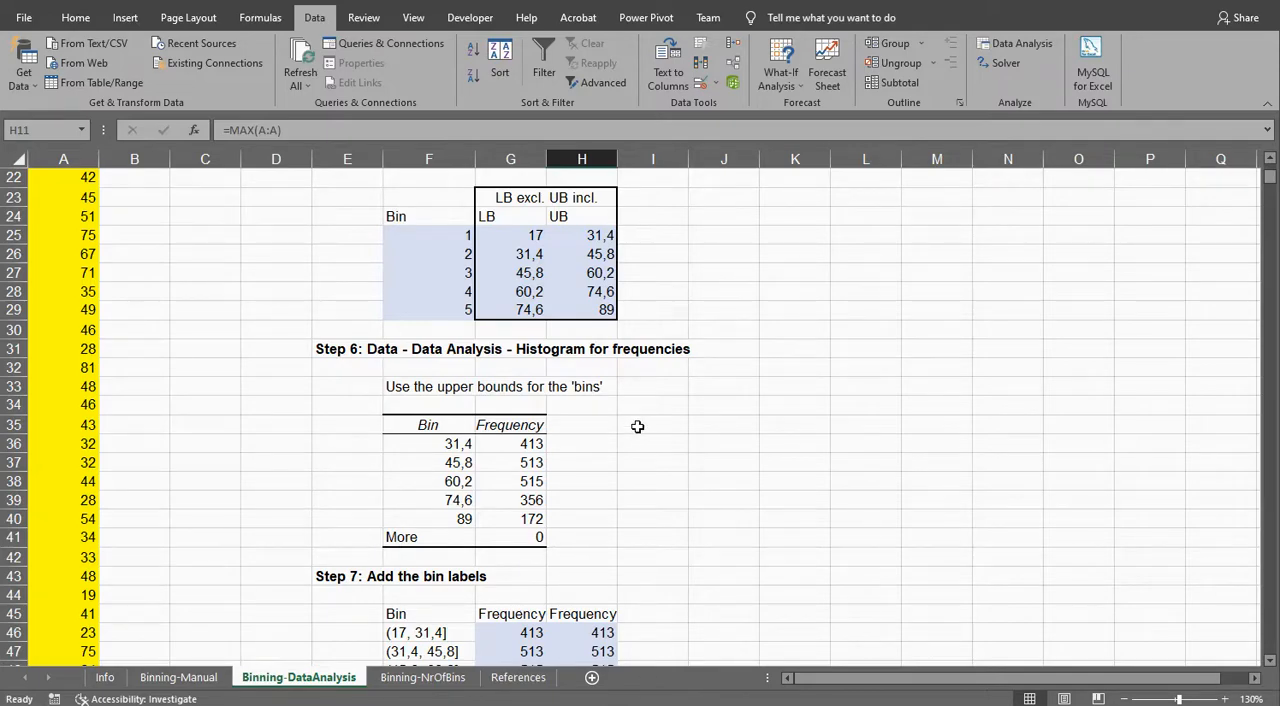
Start the Histogram tool from Data Analysis with an empty cell beside the frequency table selected.
{"action": "left_click", "coordinate": [652, 424]}
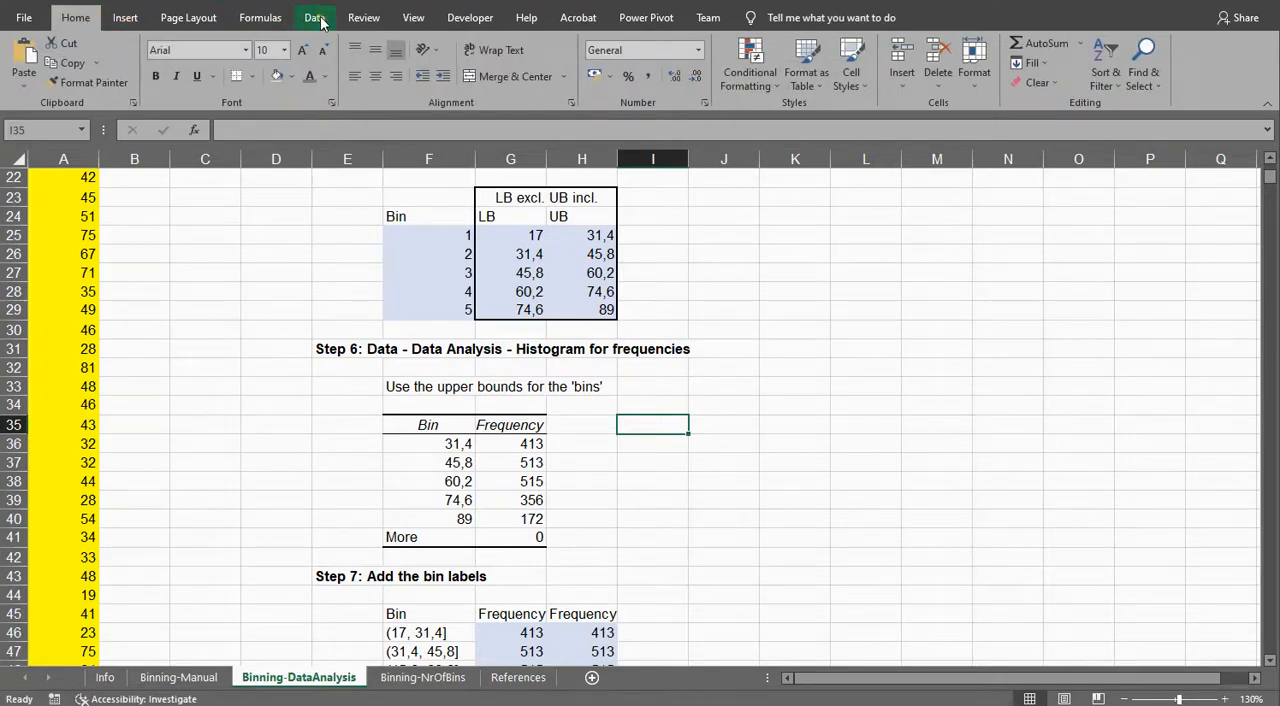
{"action": "left_click", "coordinate": [314, 16]}
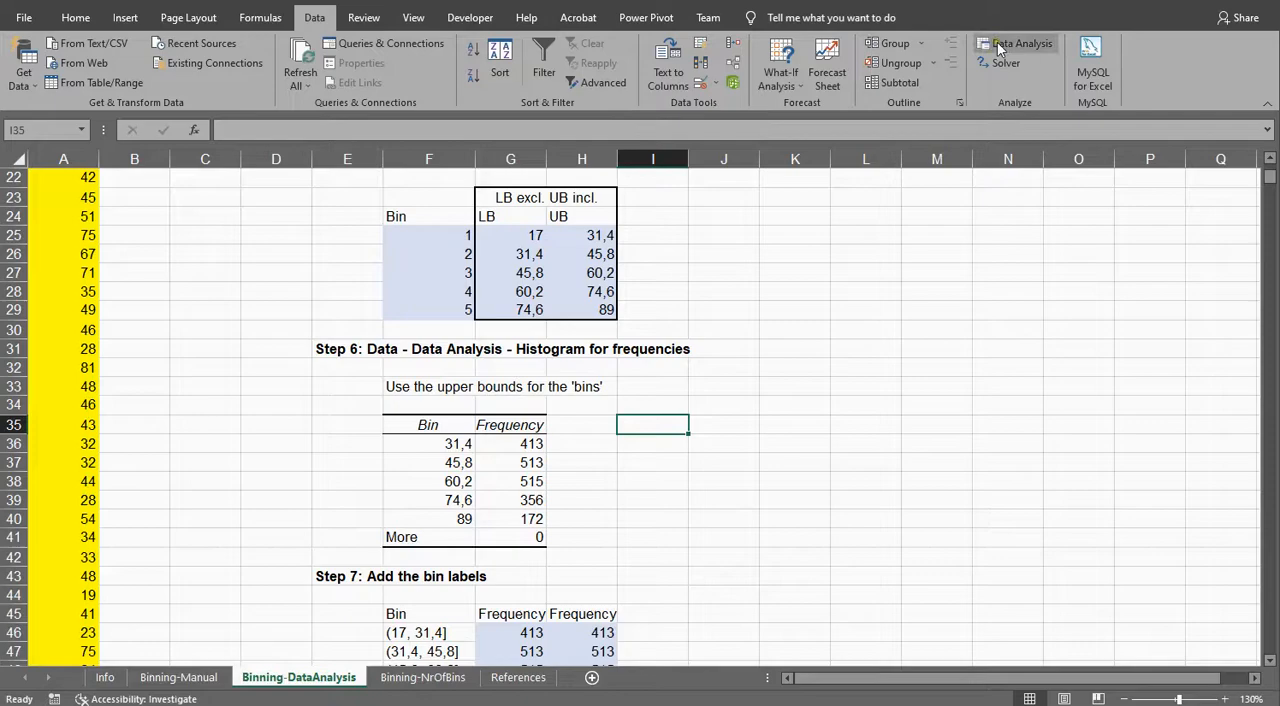
{"action": "mouse_move", "coordinate": [1020, 44]}
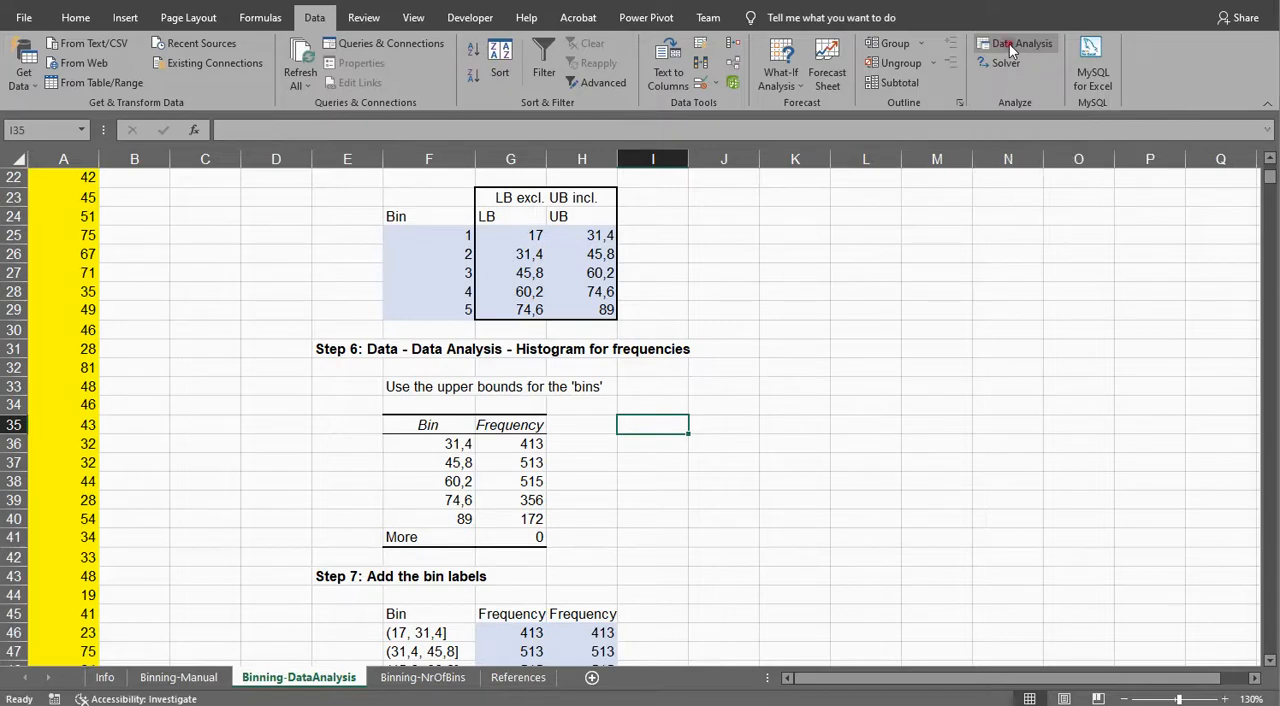
{"action": "left_click", "coordinate": [1016, 44]}
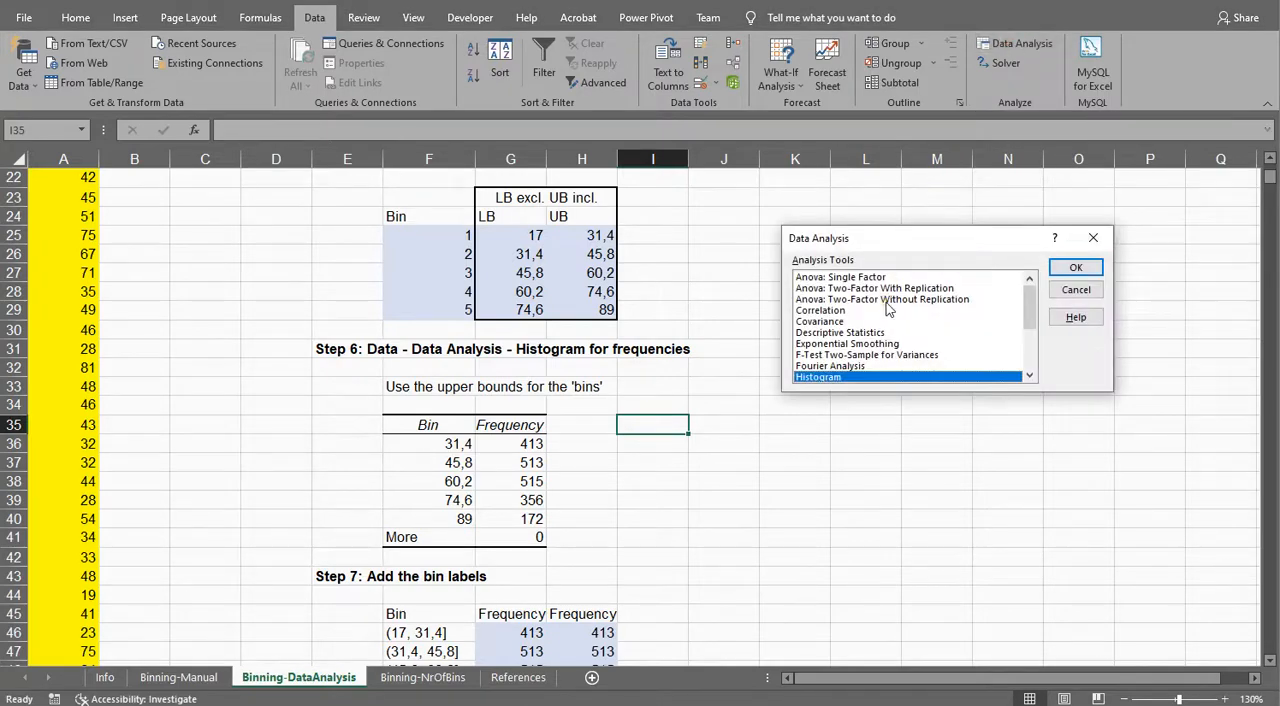
{"action": "mouse_move", "coordinate": [980, 350]}
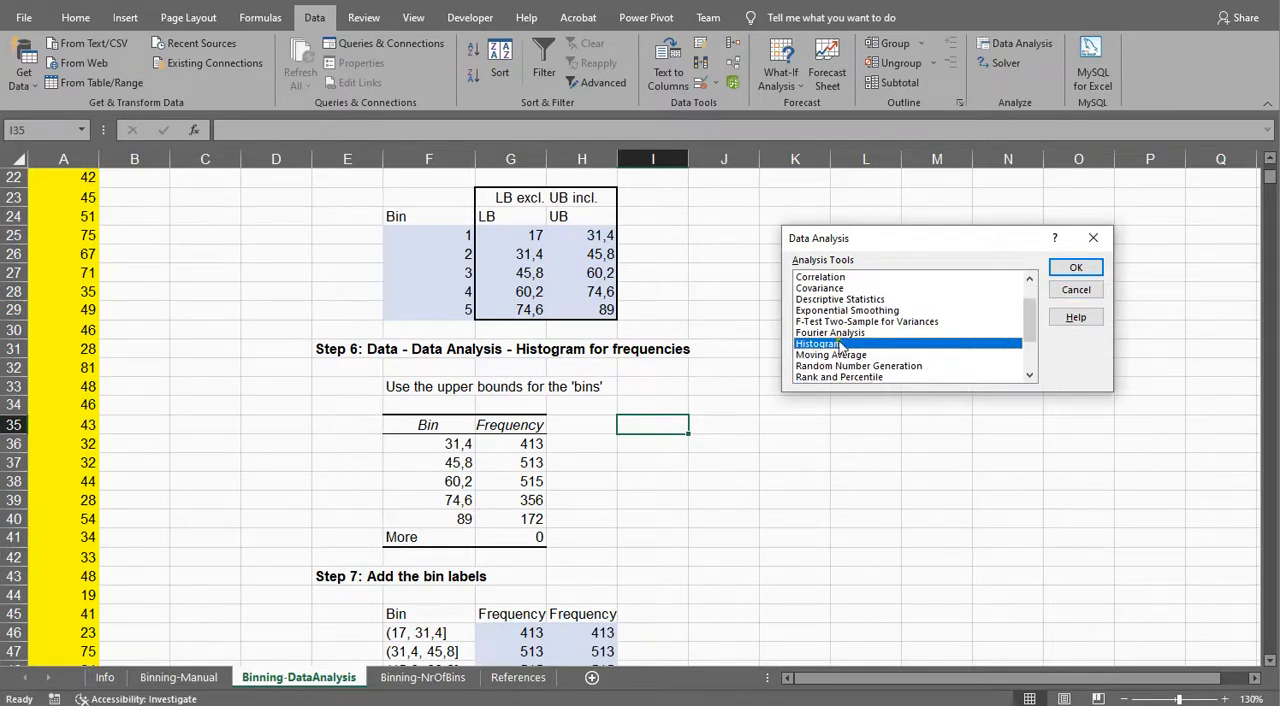
{"action": "left_click", "coordinate": [1076, 268]}
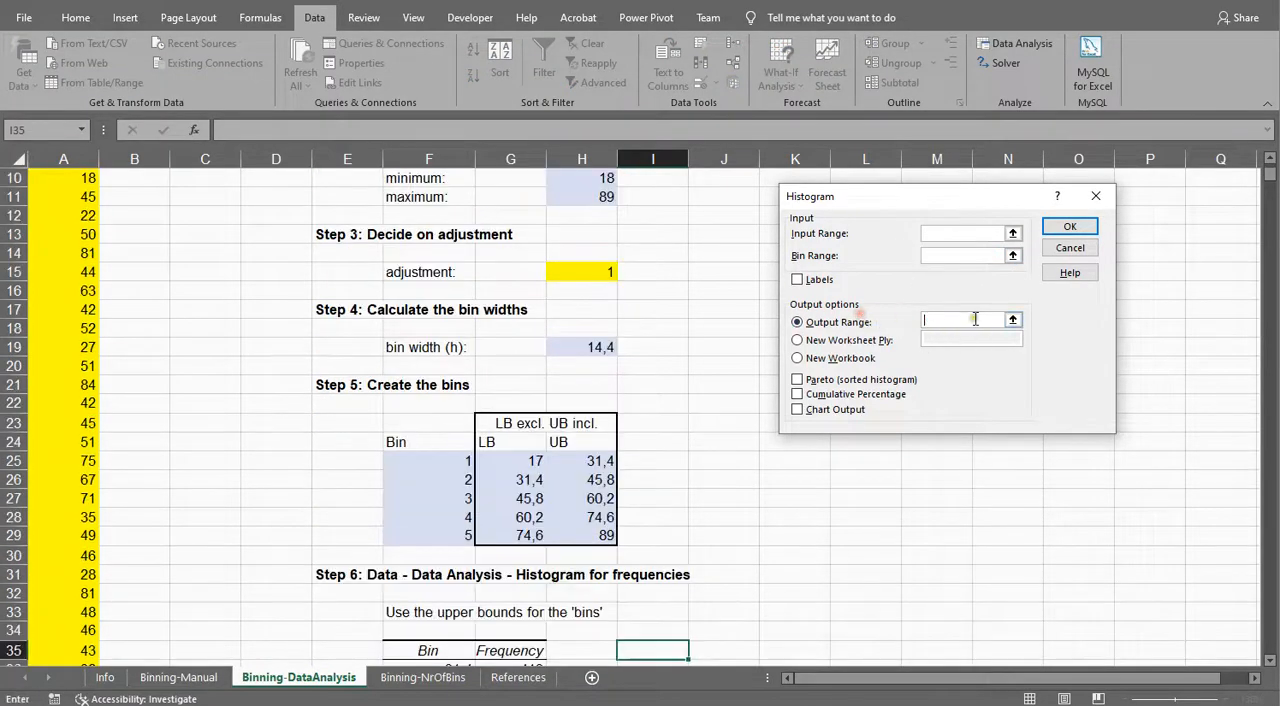
Set the histogram Input Range to the ages $A$2:$A$1970.
{"action": "left_click", "coordinate": [964, 232]}
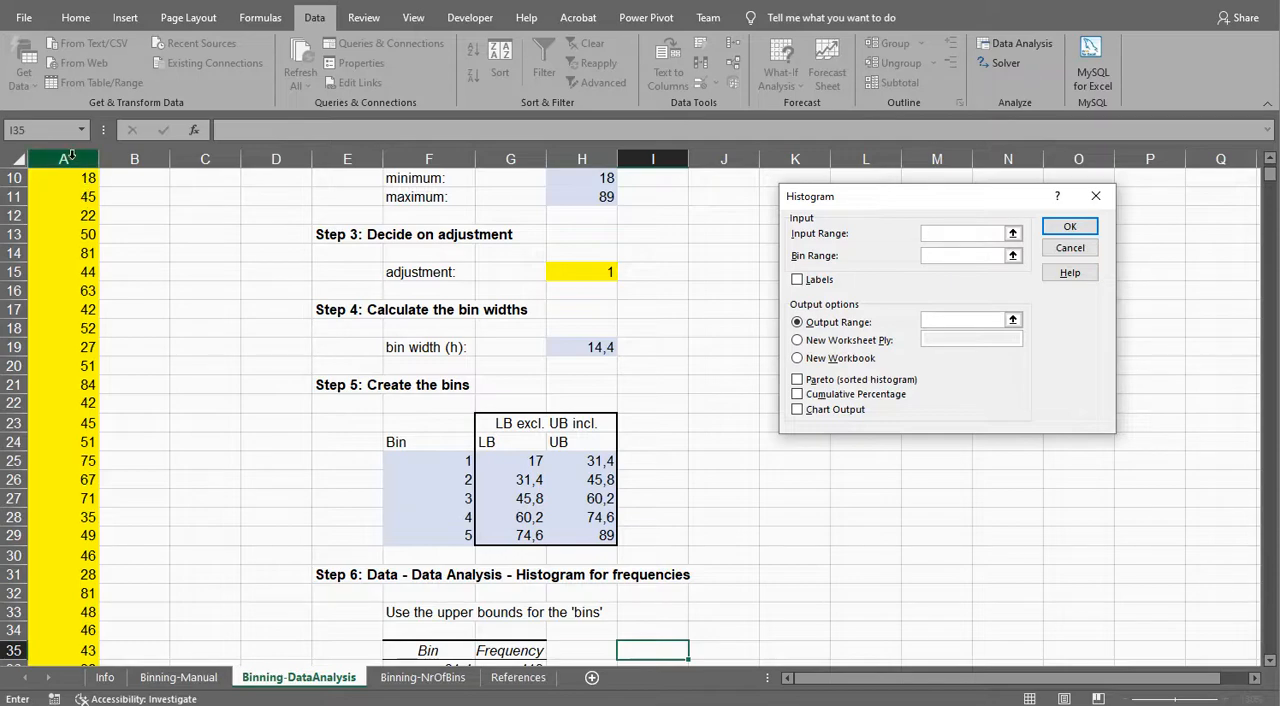
{"action": "mouse_move", "coordinate": [58, 180]}
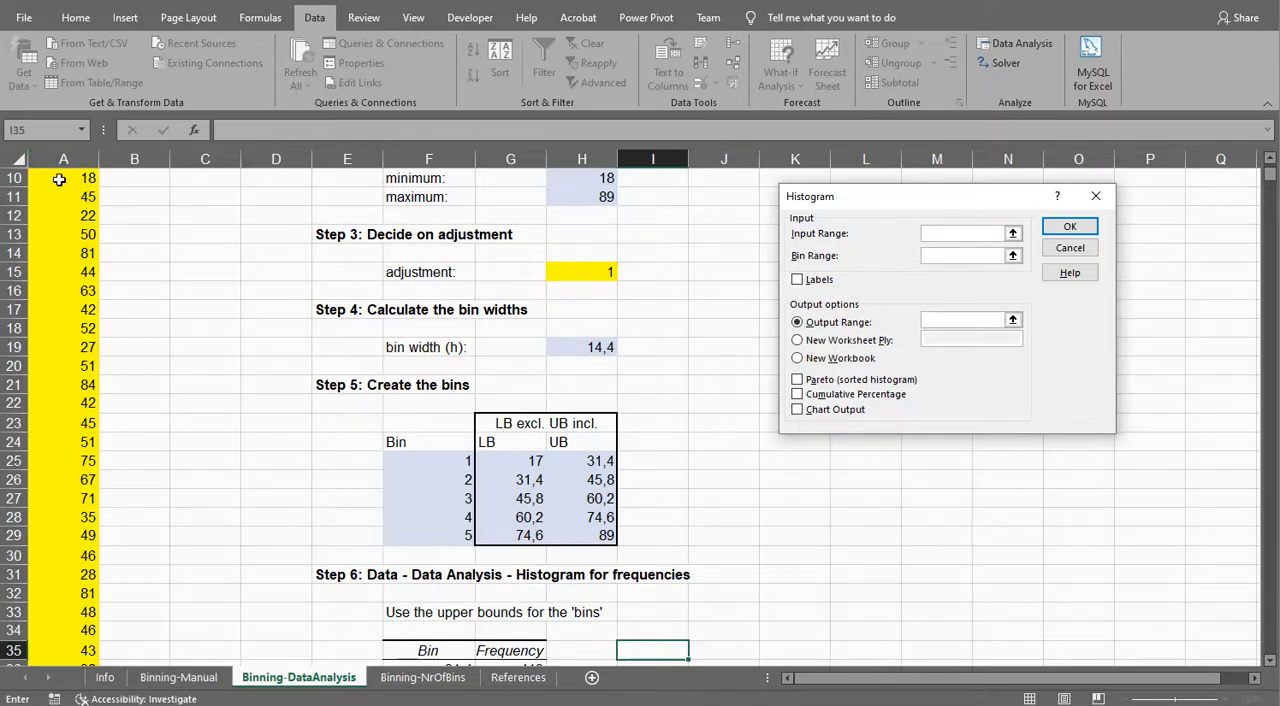
{"action": "left_click", "coordinate": [64, 178]}
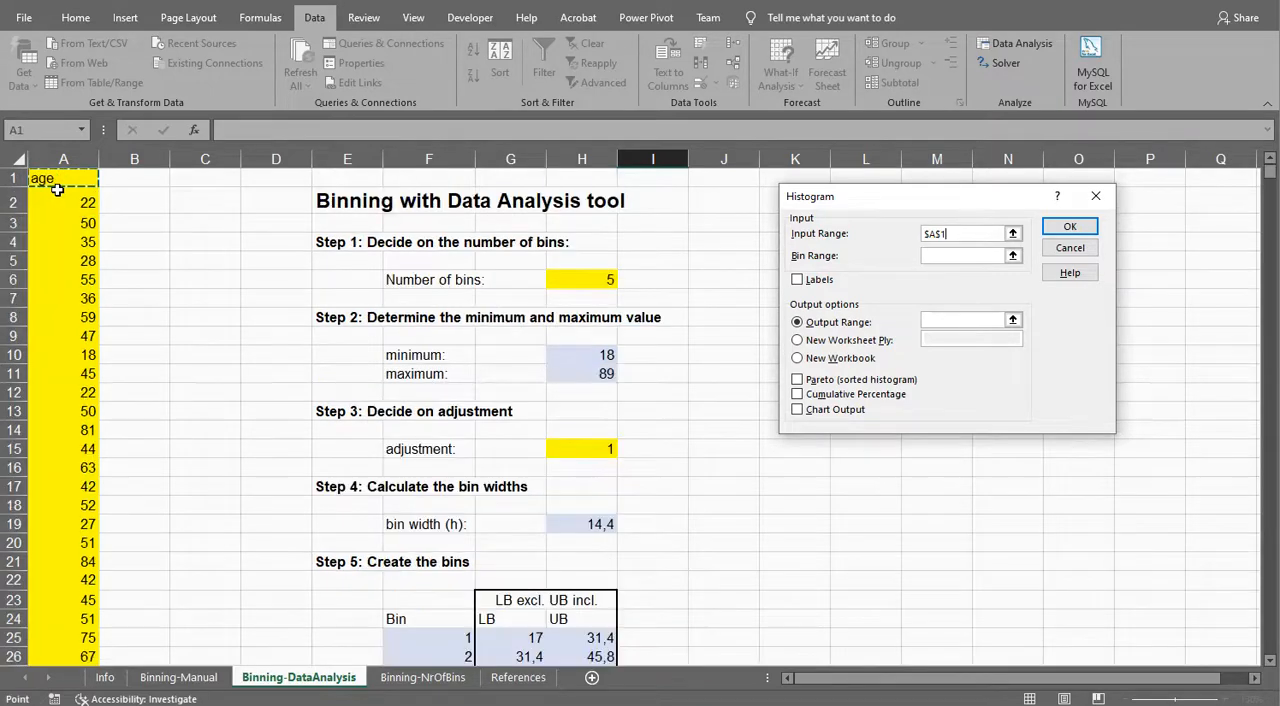
{"action": "left_click", "coordinate": [64, 200]}
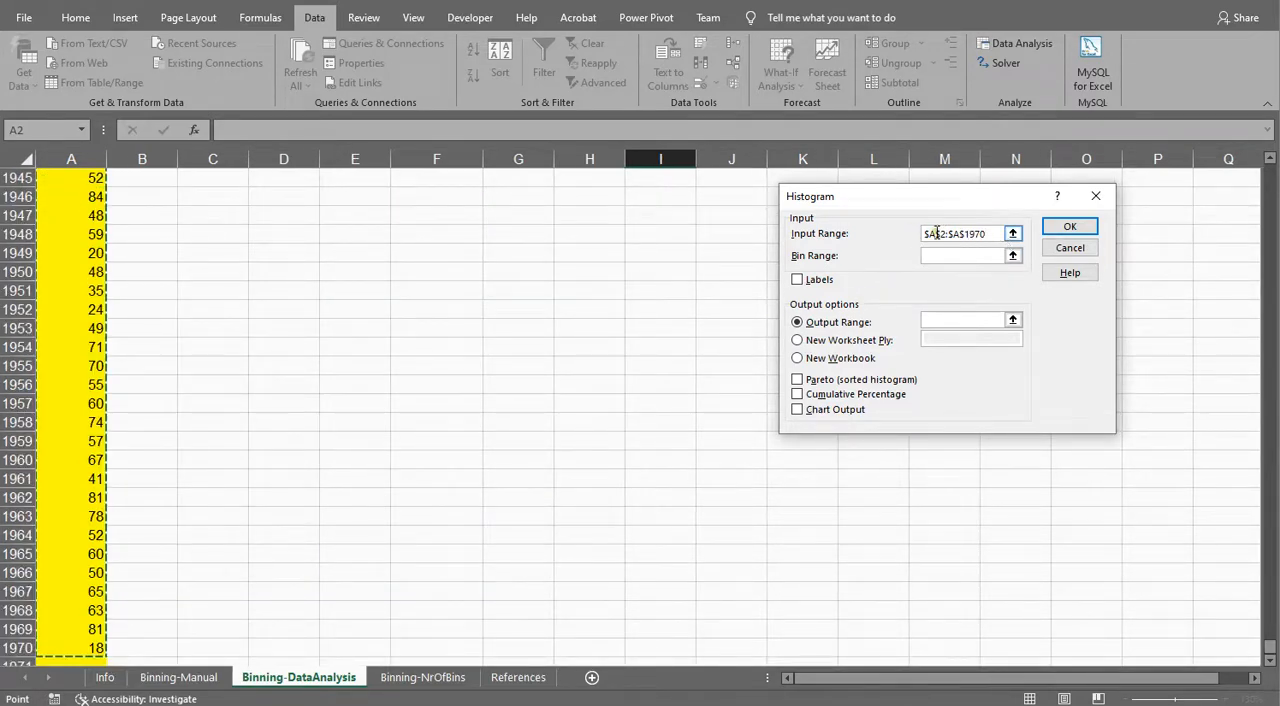
Move to the Bin Range field and scroll to the upper bounds H25:H29.
{"action": "left_click", "coordinate": [964, 256]}
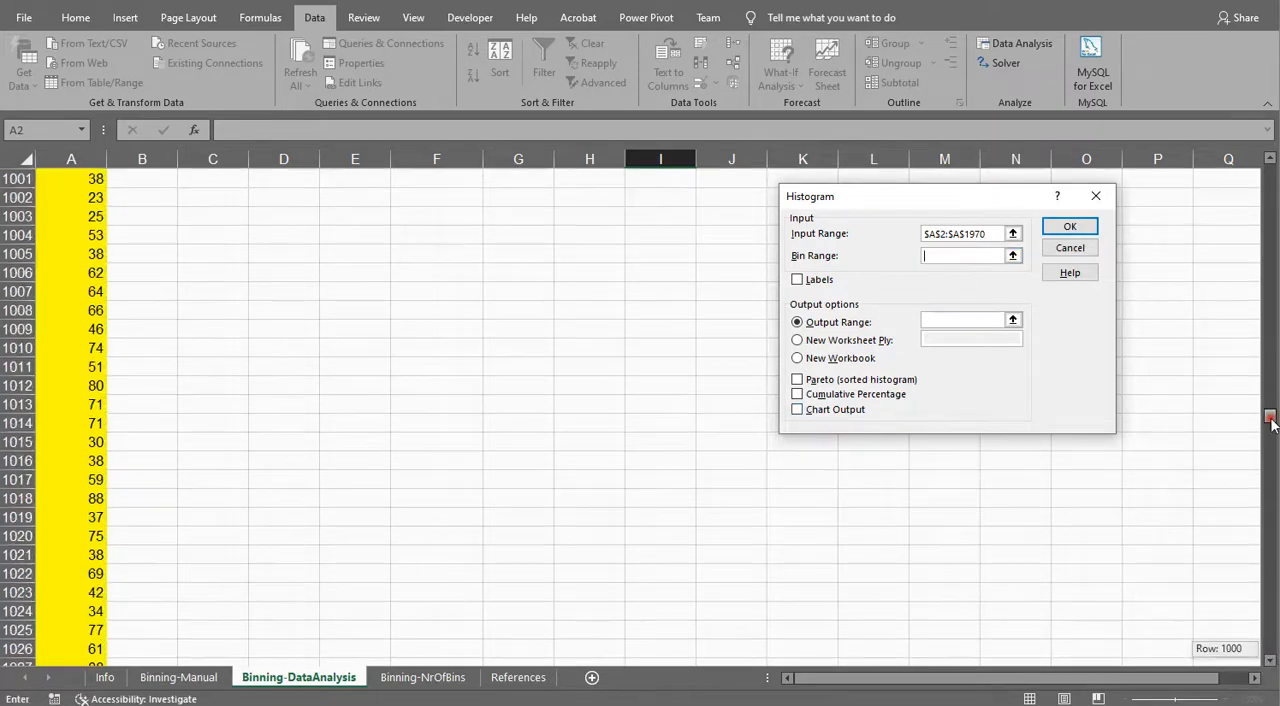
{"action": "scroll", "scroll_direction": "up", "scroll_amount": 3}
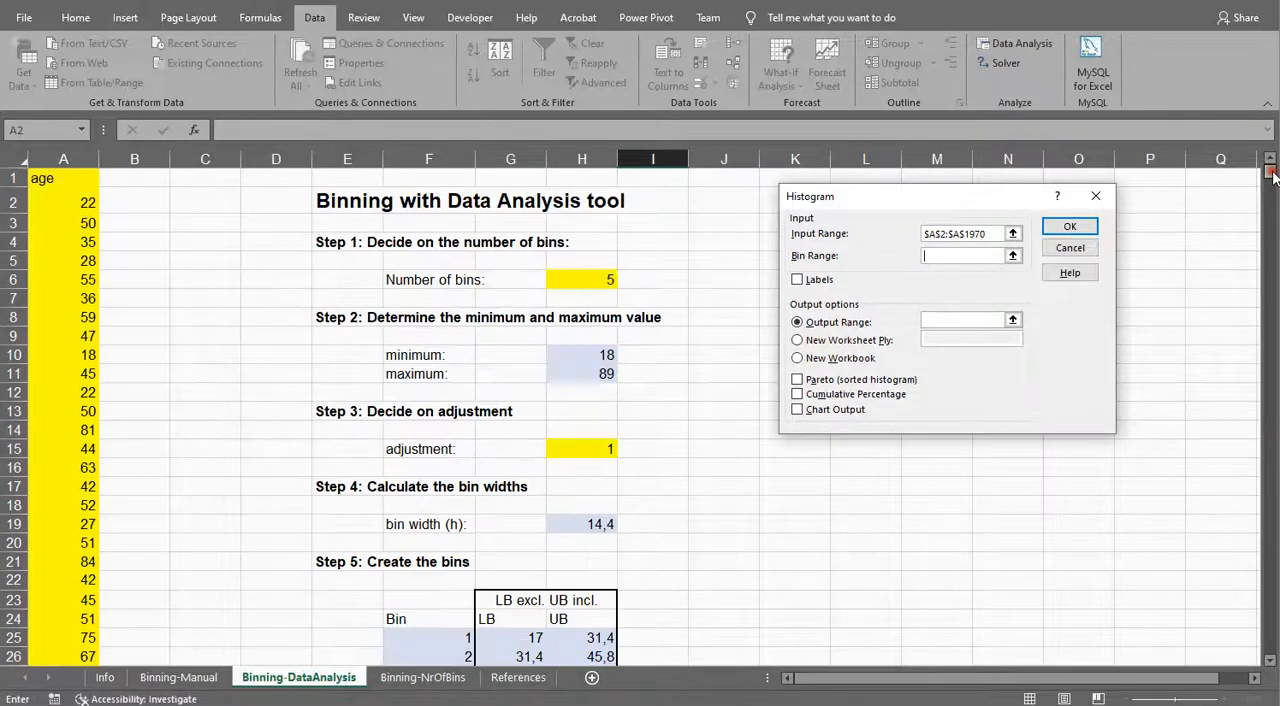
{"action": "scroll", "scroll_direction": "down", "scroll_amount": 3}
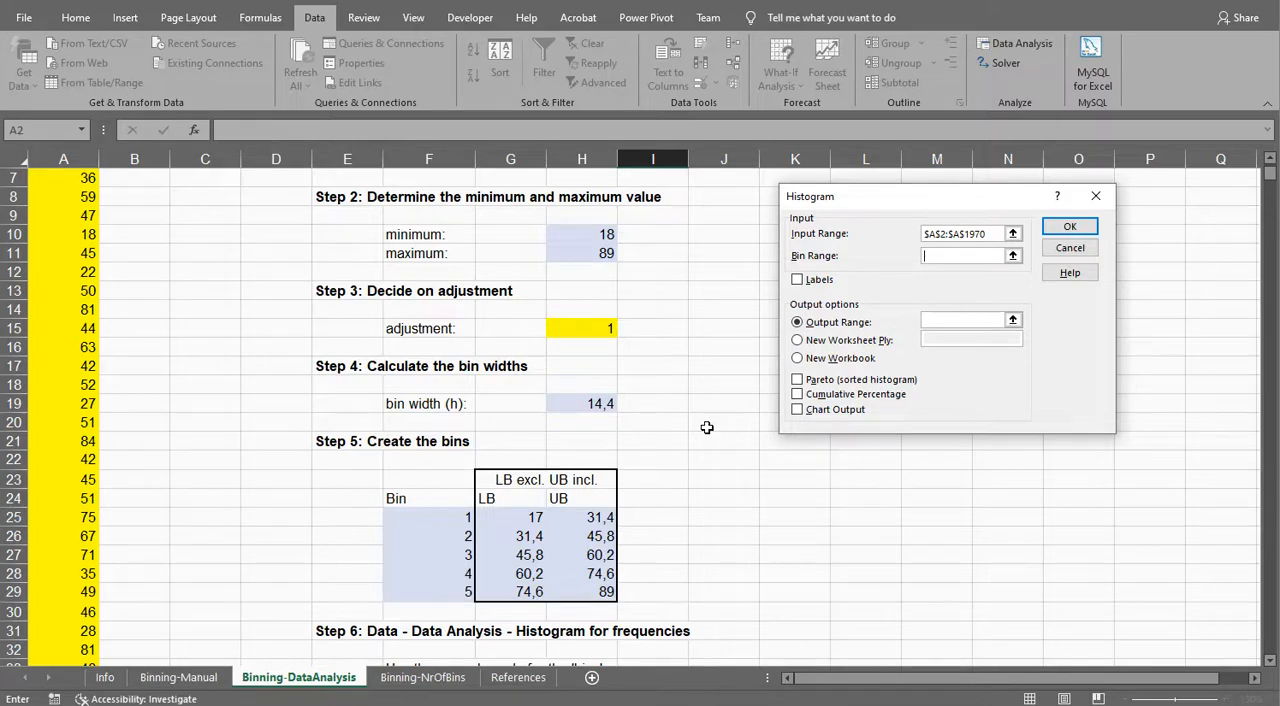
{"action": "scroll", "scroll_direction": "down", "scroll_amount": 3}
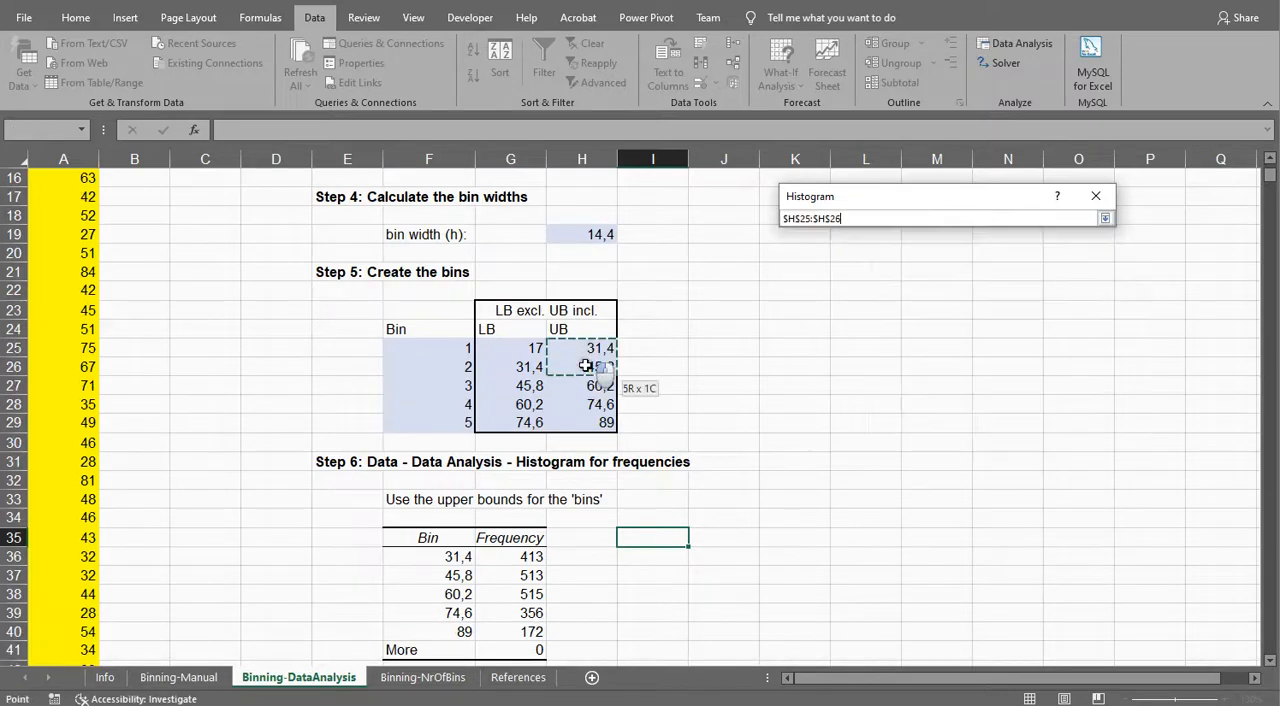
Confirm bins H25:H29, set output to $I$35 and run the histogram (413, 513, 515, 356, 172, 0 for More).
{"action": "left_click", "coordinate": [1104, 218]}
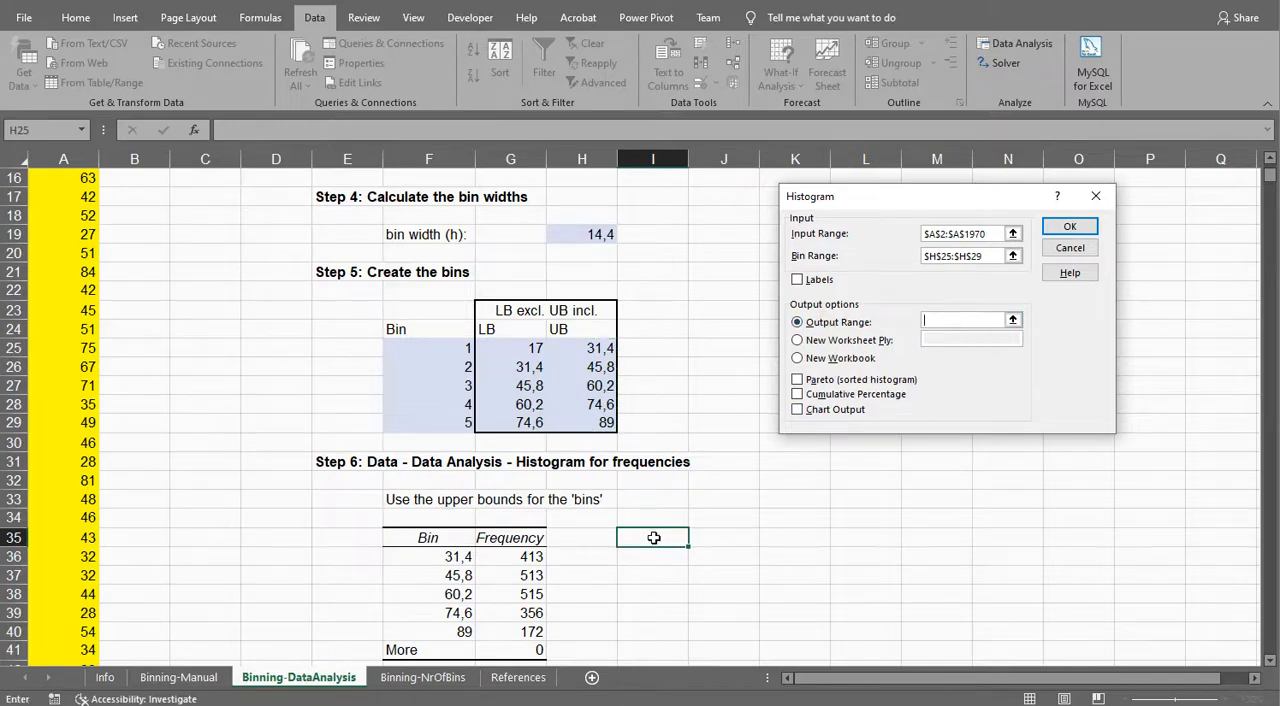
{"action": "left_click", "coordinate": [652, 536]}
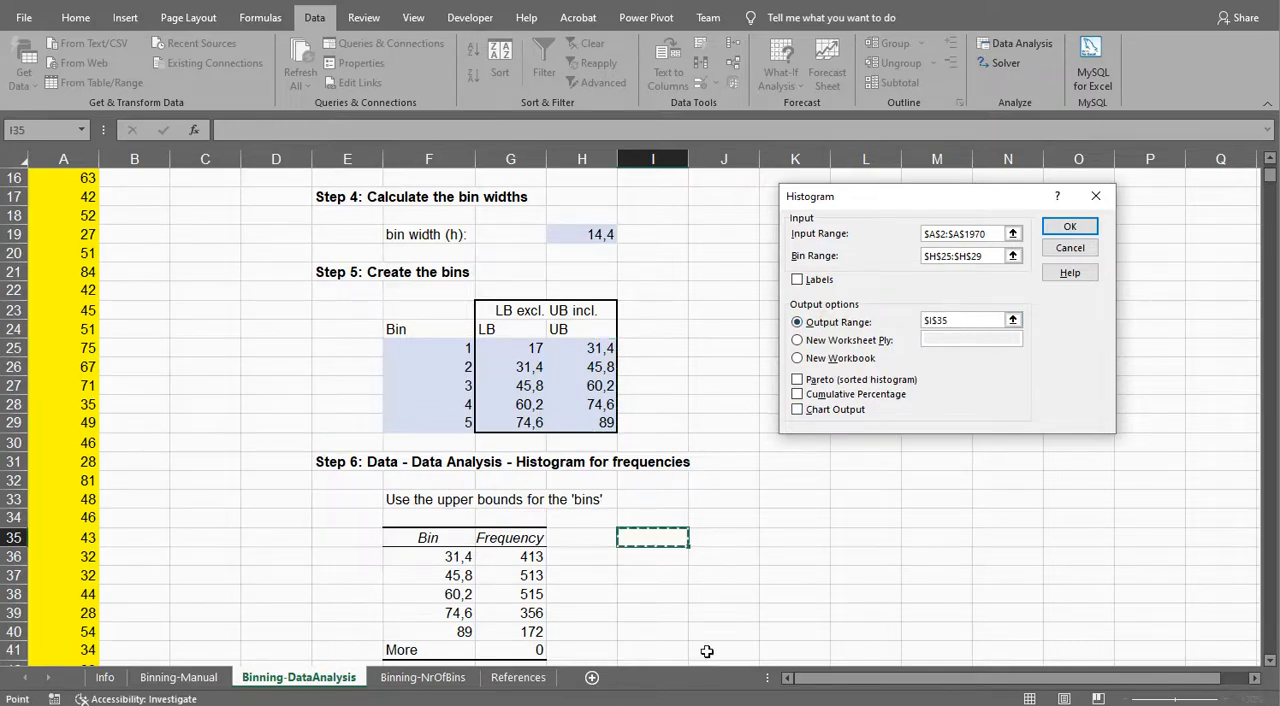
{"action": "mouse_move", "coordinate": [724, 532]}
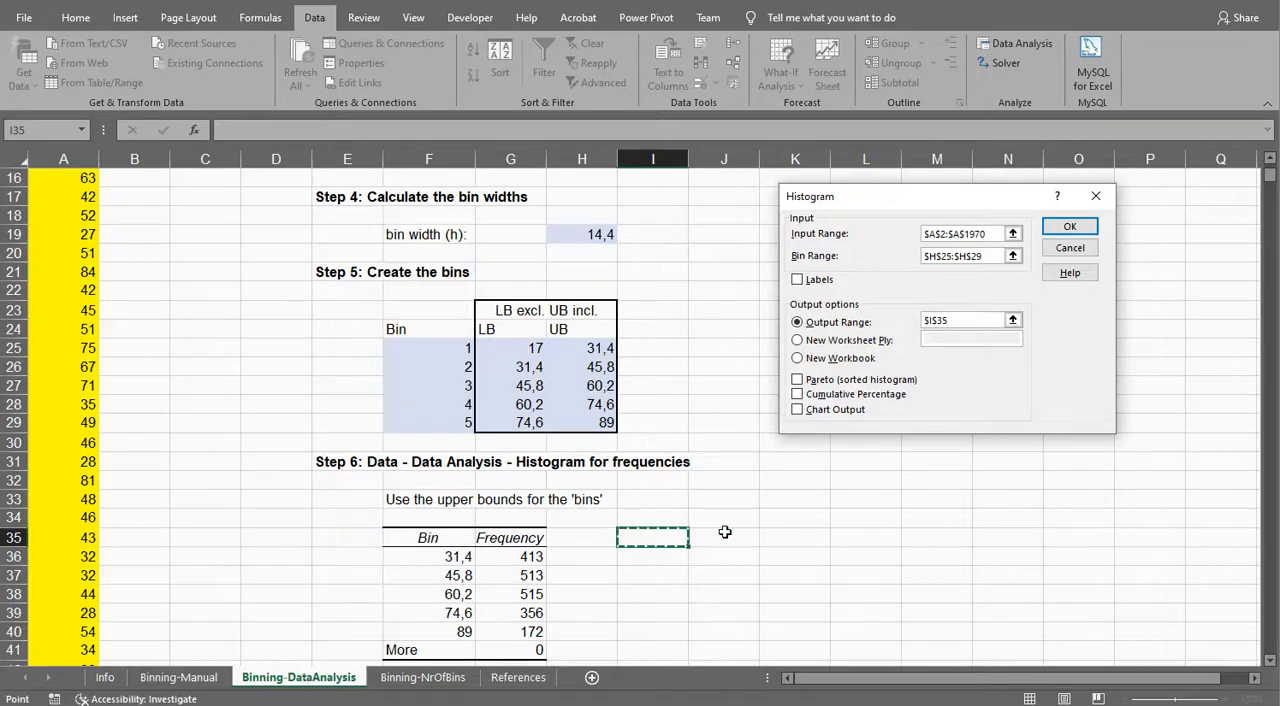
{"action": "left_click", "coordinate": [1070, 226]}
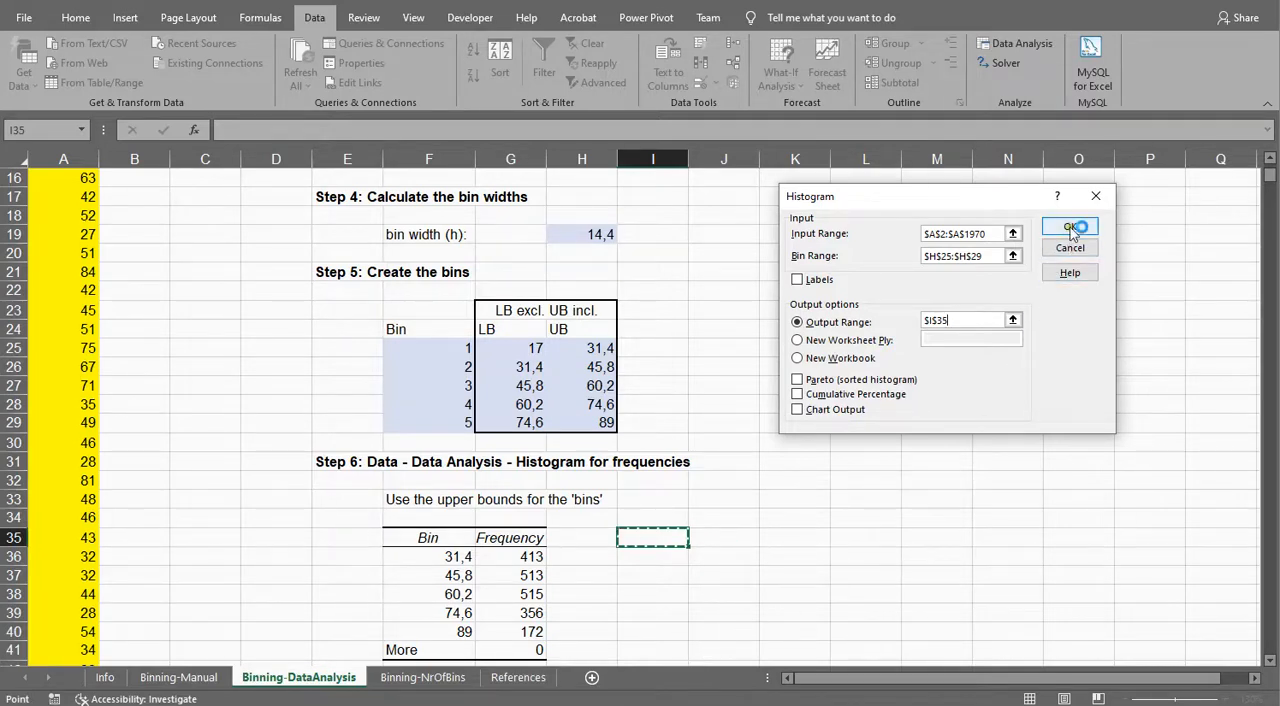
{"action": "left_click", "coordinate": [1068, 228]}
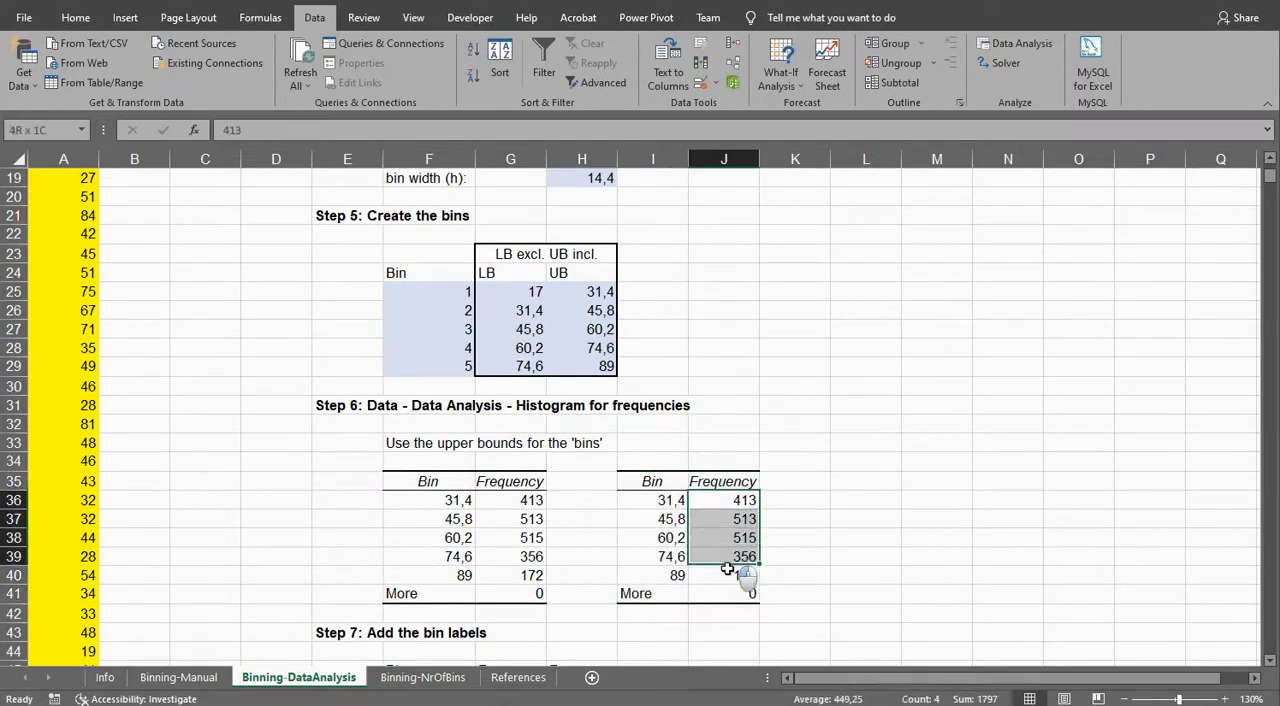
{"action": "left_click", "coordinate": [794, 576]}
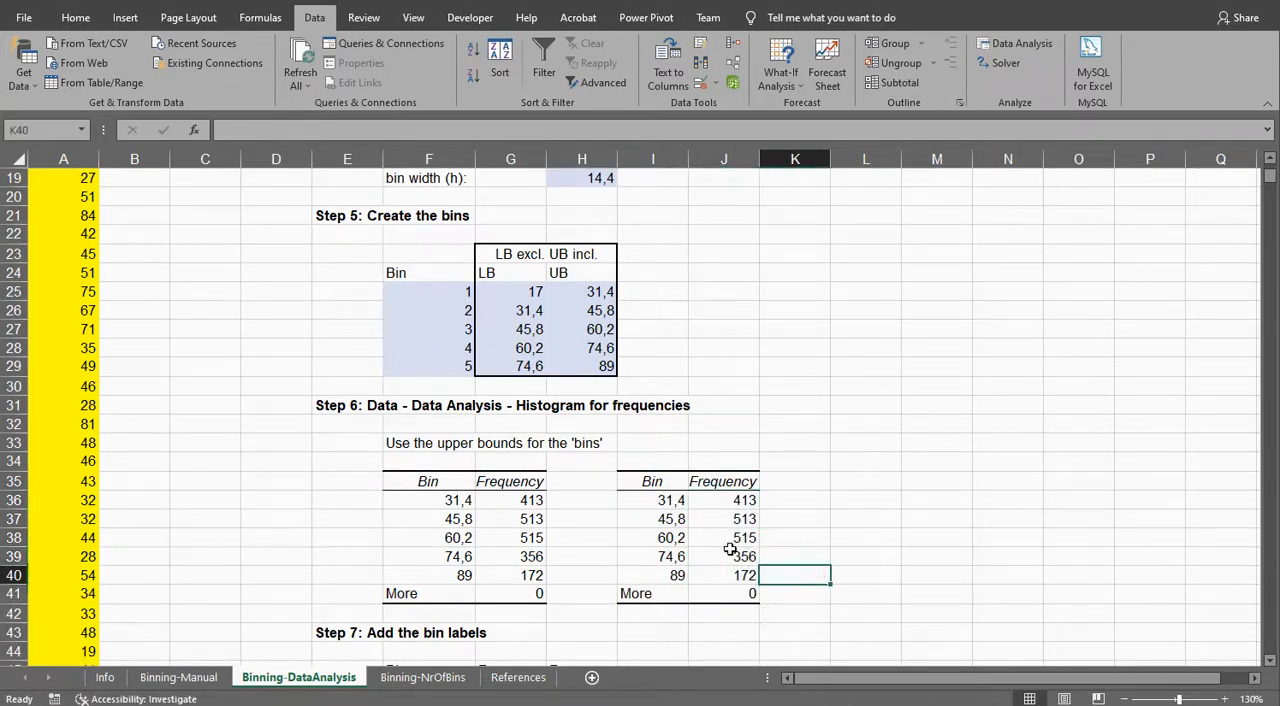
{"action": "scroll", "scroll_direction": "down", "scroll_amount": 3}
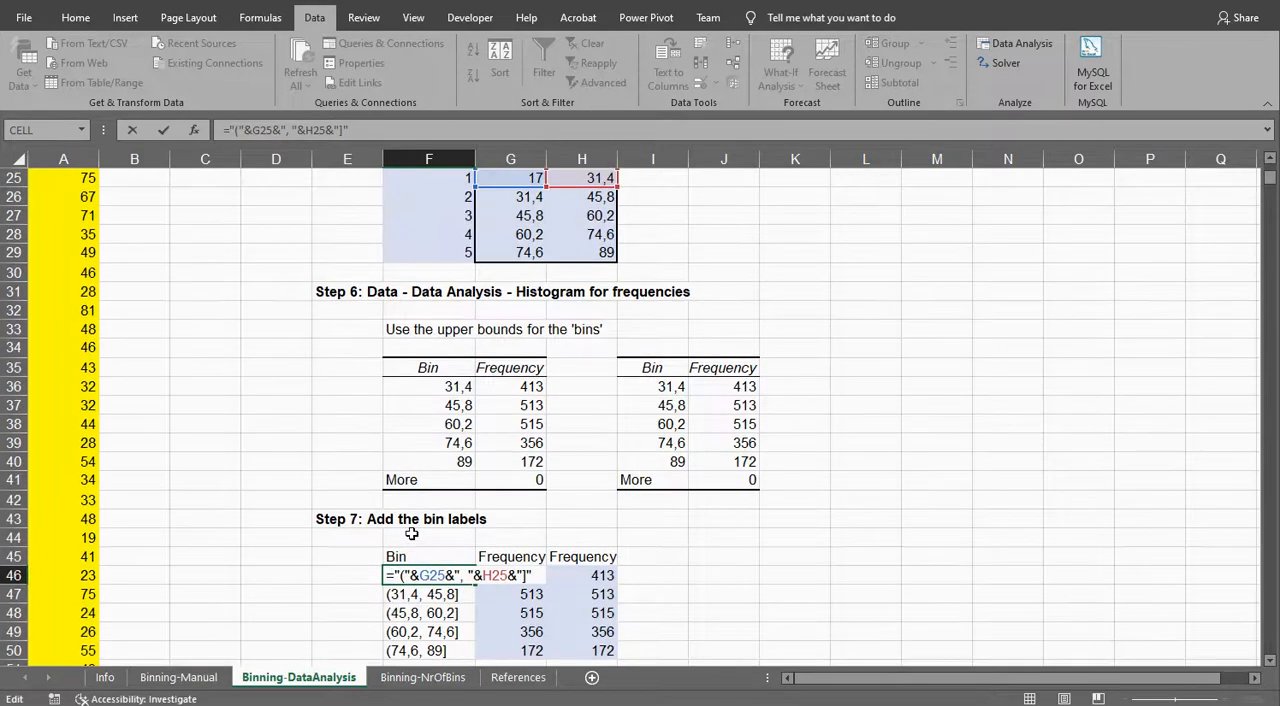
{"action": "scroll", "scroll_direction": "up", "scroll_amount": 3}
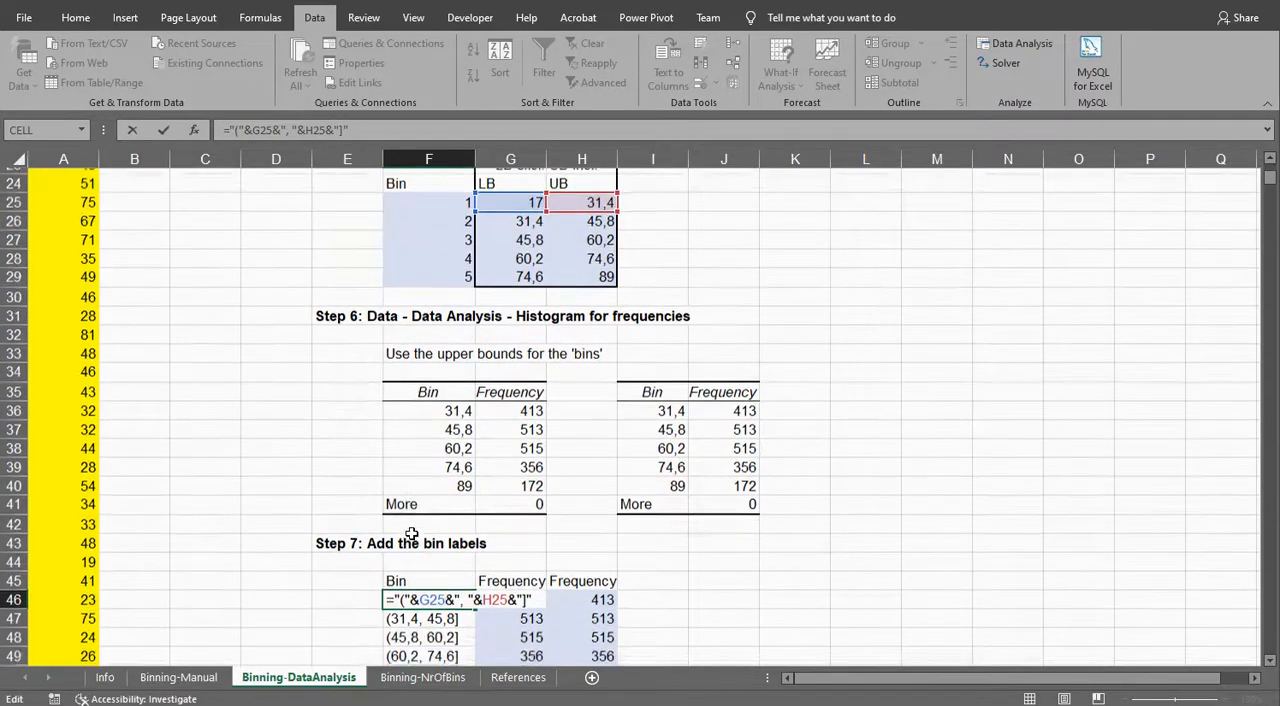
{"action": "scroll", "scroll_direction": "down", "scroll_amount": 3}
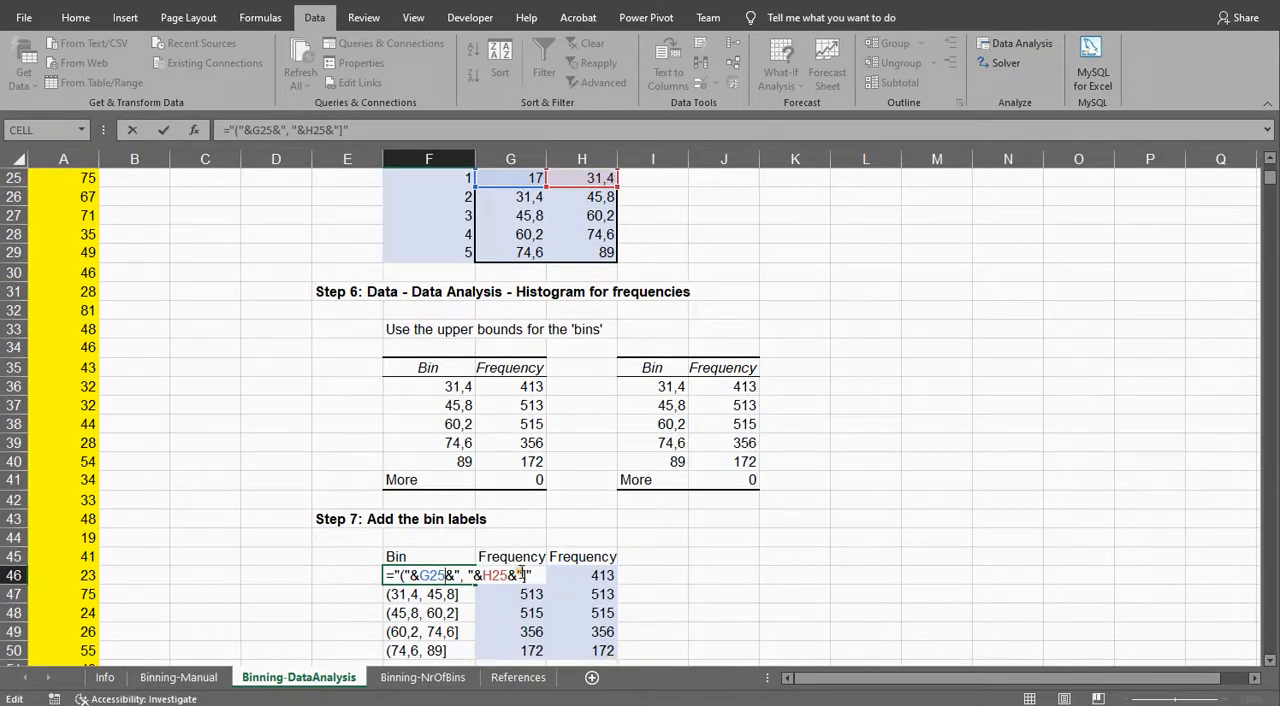
{"action": "mouse_move", "coordinate": [508, 528]}
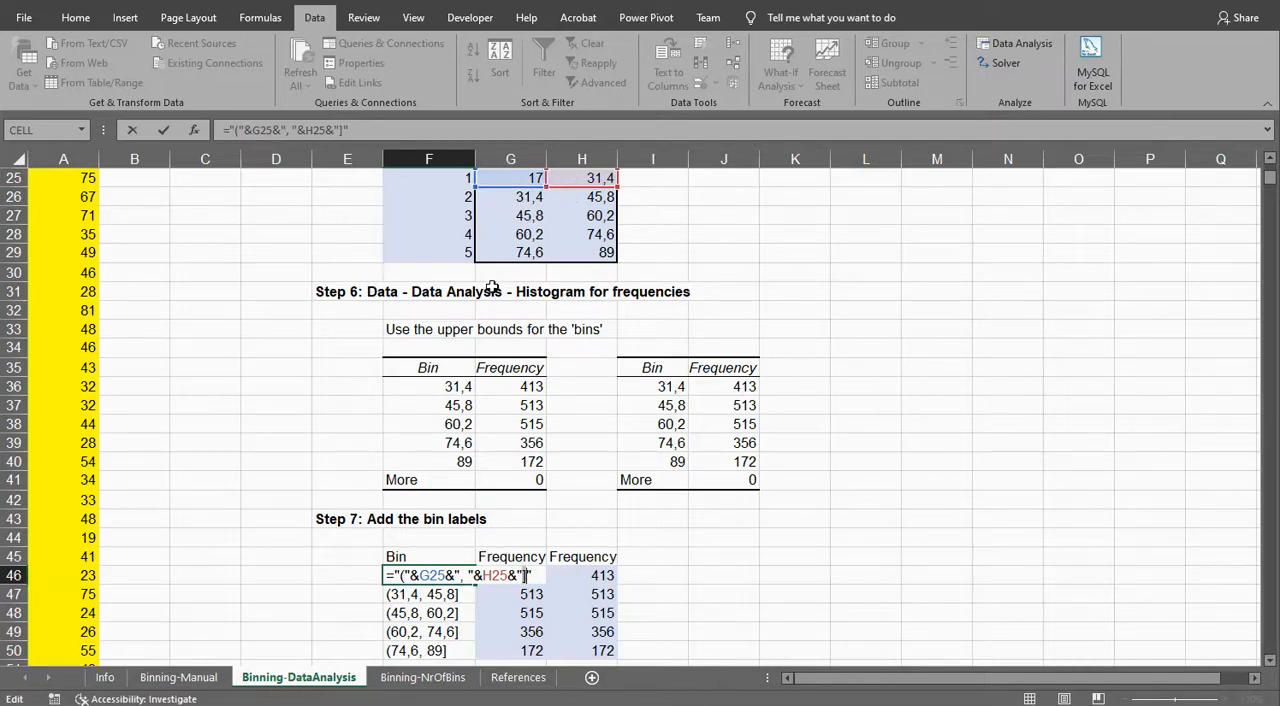
{"action": "key", "text": "Return"}
{"action": "type", "text": "=G36"}
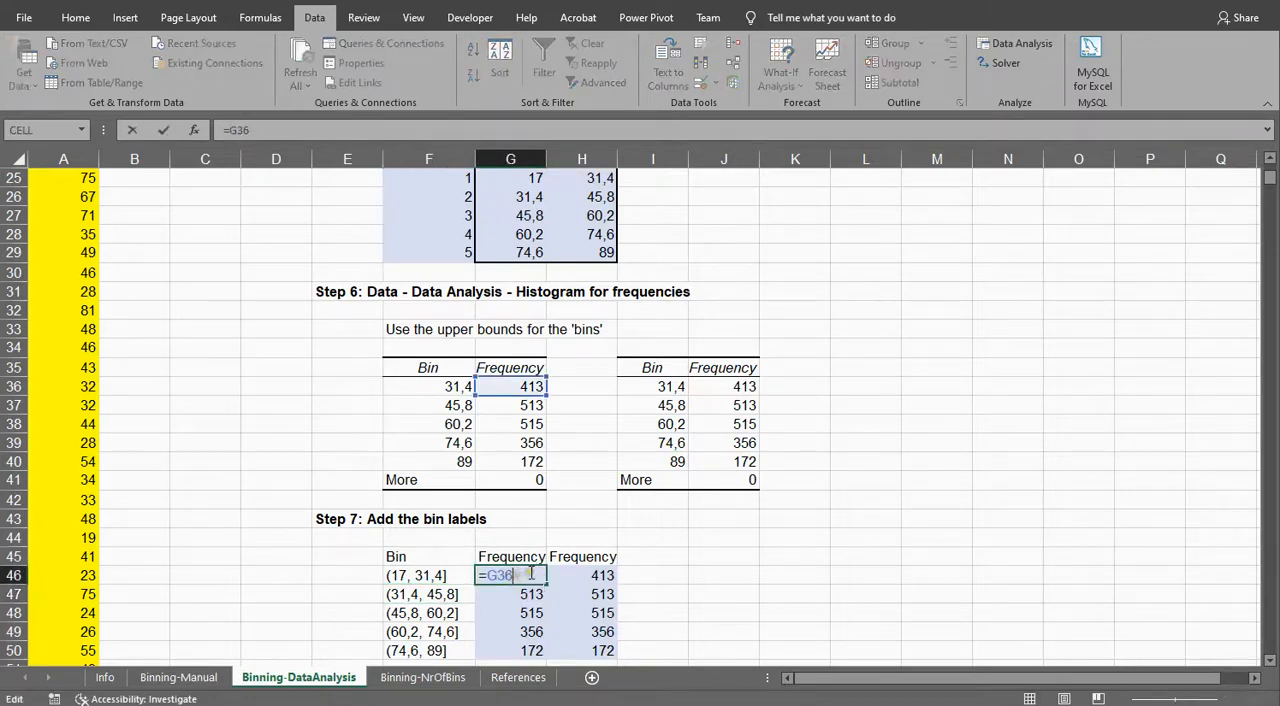
{"action": "mouse_move", "coordinate": [484, 368]}
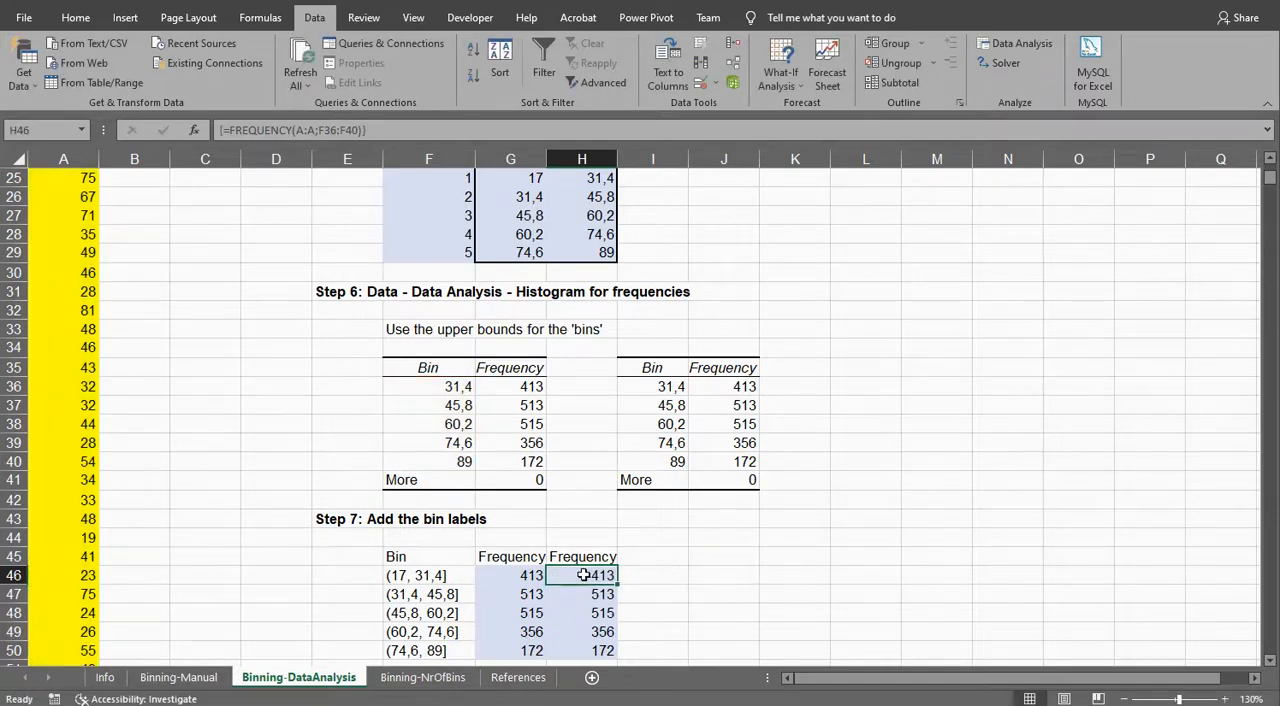
In I46:I50 begin the formula =FREQUENCY(A:A; with the age column as data array.
{"action": "left_click", "coordinate": [652, 576]}
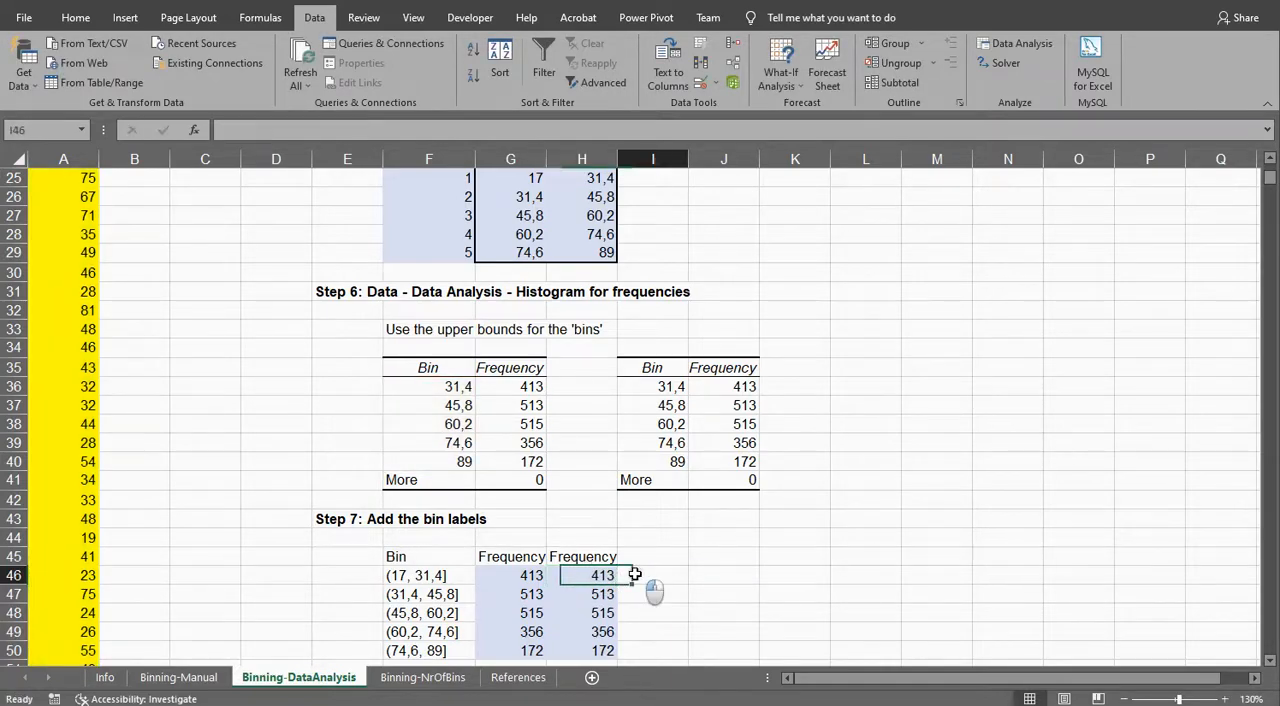
{"action": "left_click", "coordinate": [652, 576]}
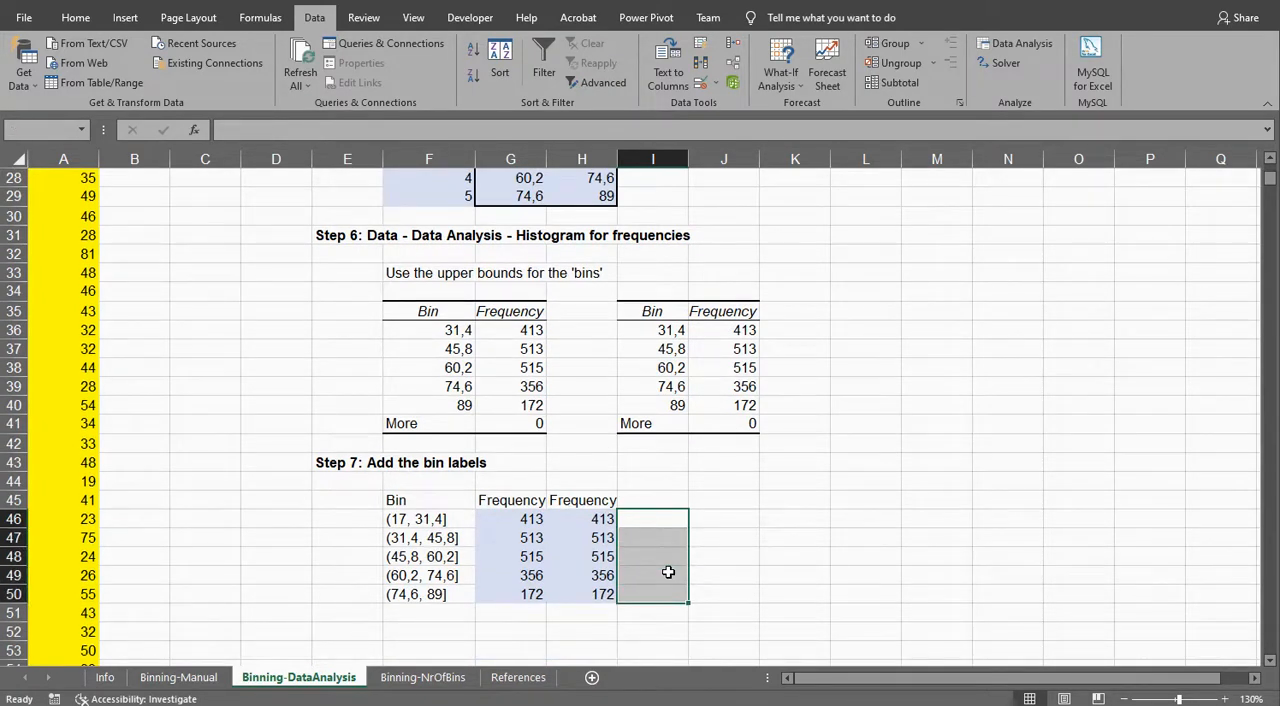
{"action": "type", "text": "="}
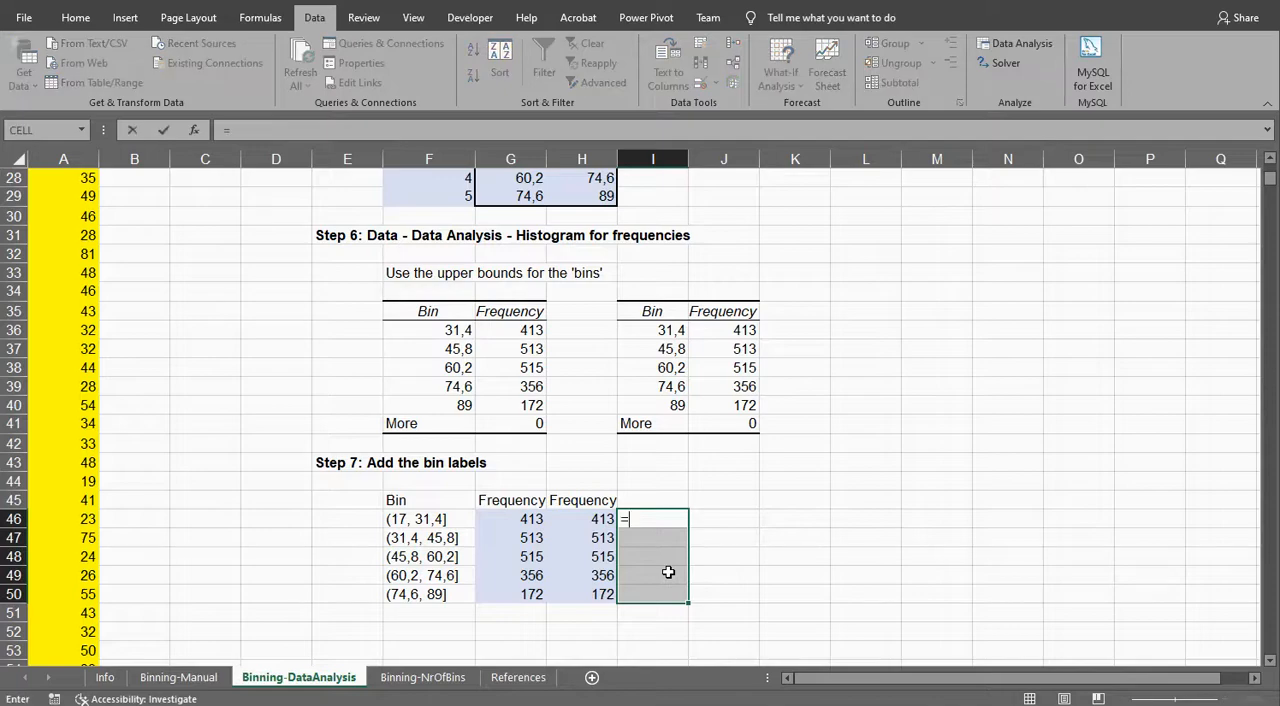
{"action": "type", "text": "=FREQUENCY"}
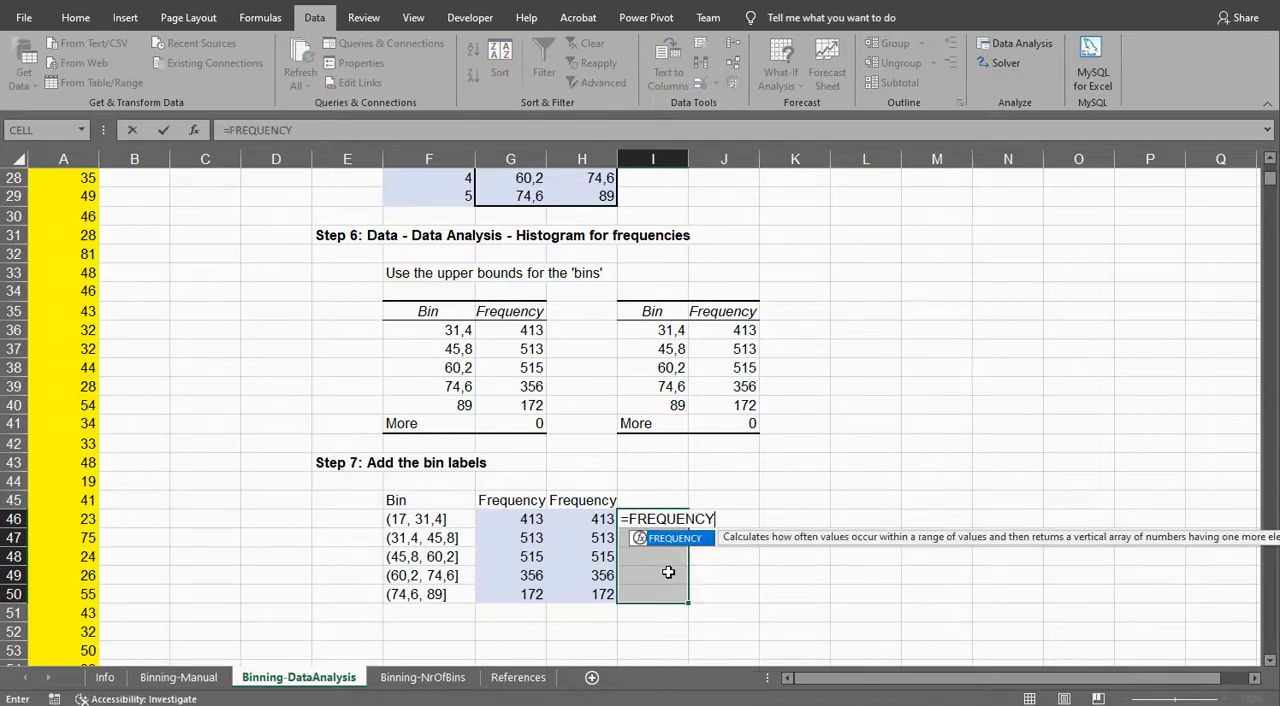
{"action": "type", "text": "("}
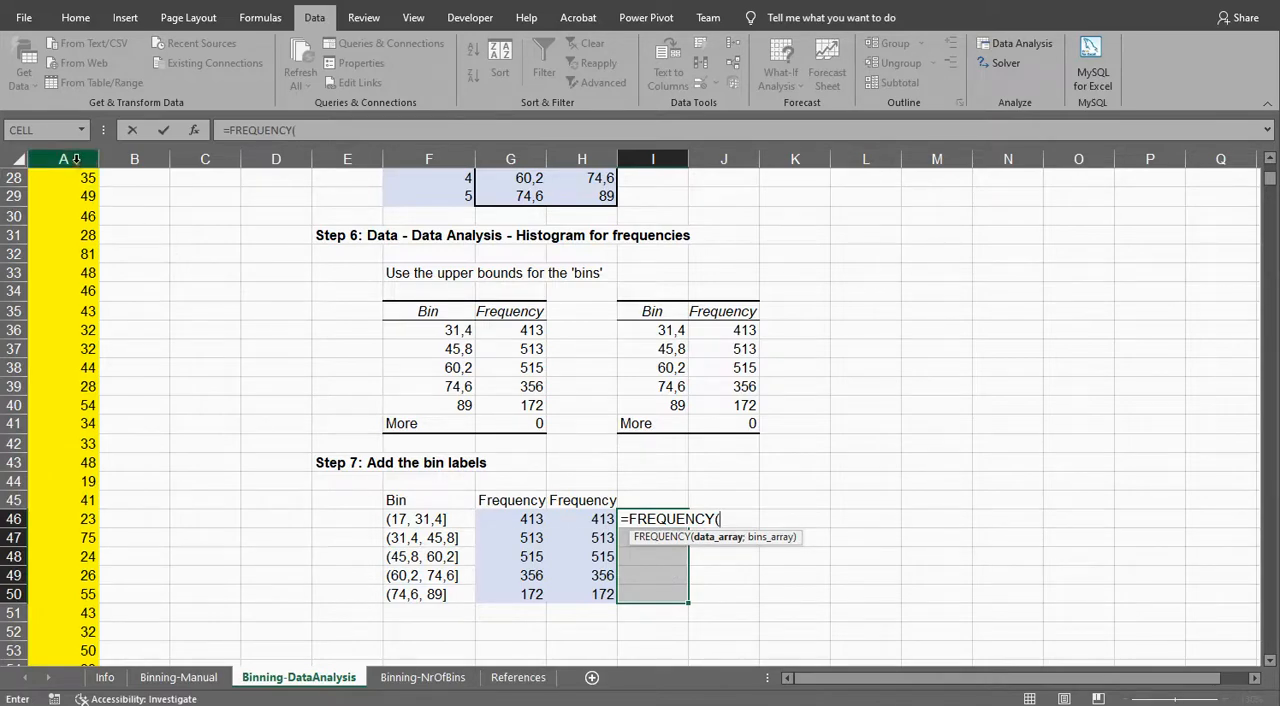
{"action": "type", "text": "A:A;"}
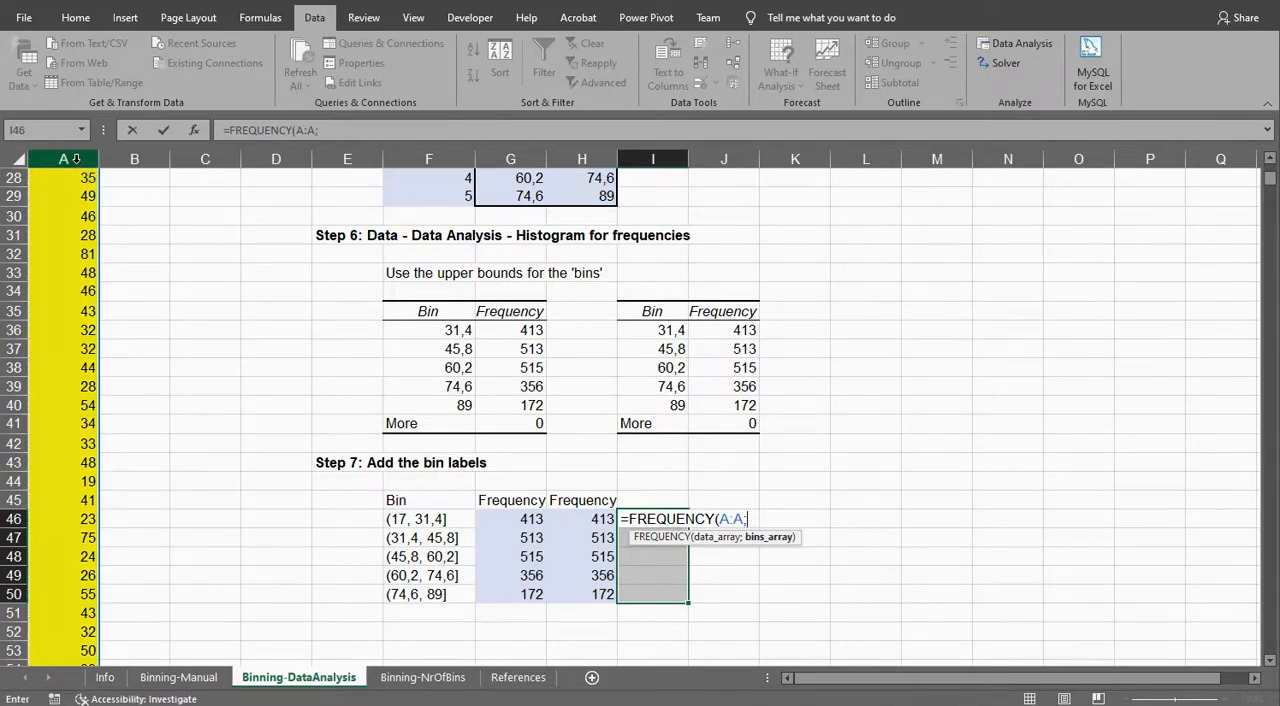